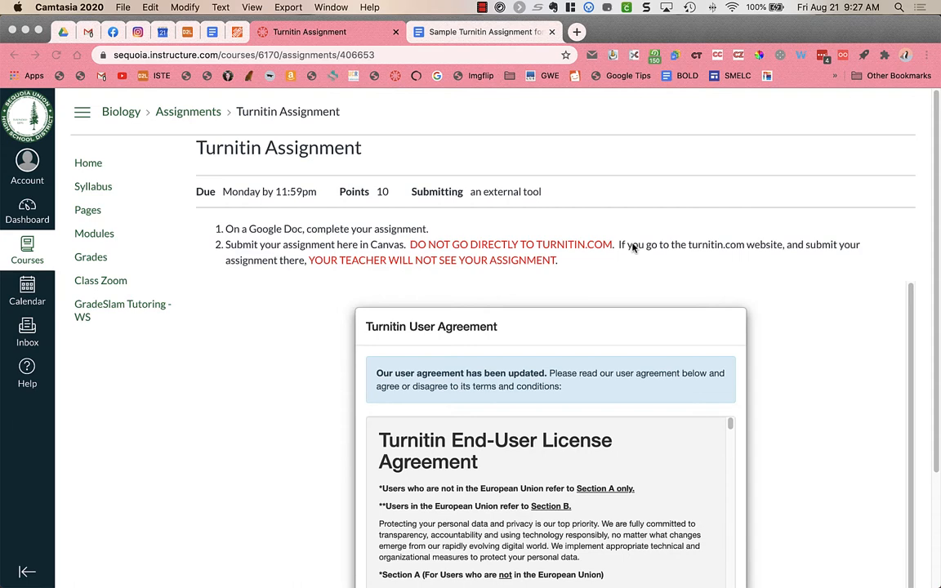
{"action": "mouse_move", "coordinate": [298, 253]}
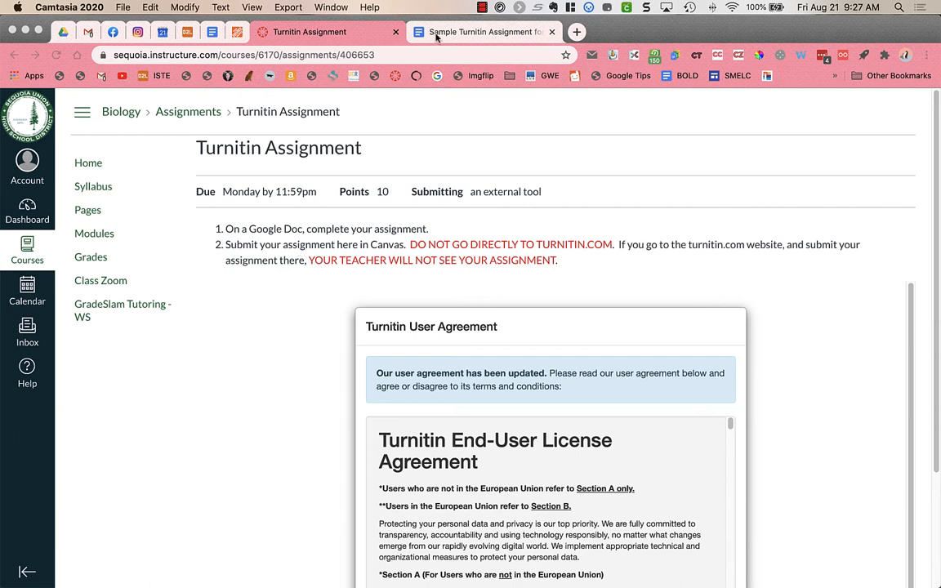
- Check the essay document, then read through and agree to the Turnitin User Agreement
{"action": "left_click", "coordinate": [485, 32]}
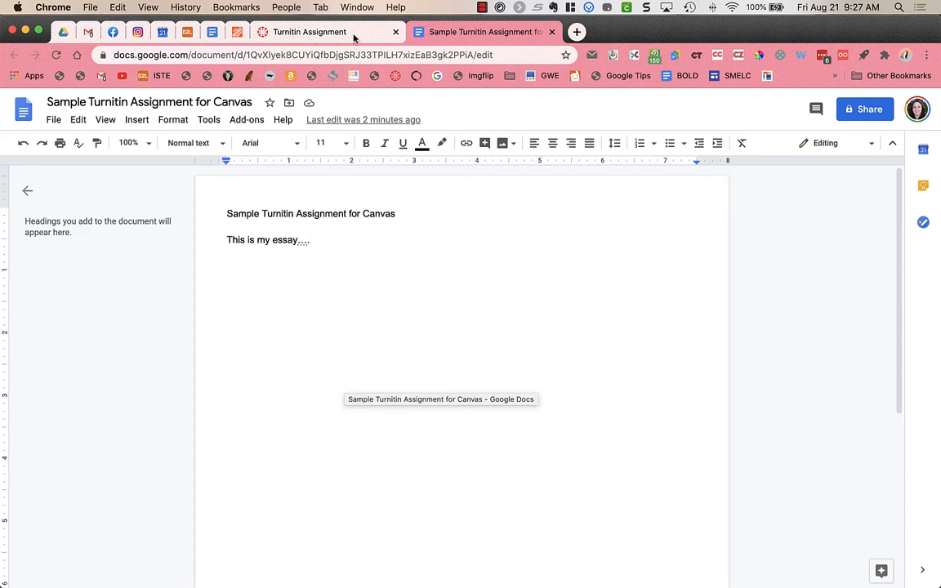
{"action": "left_click", "coordinate": [319, 32]}
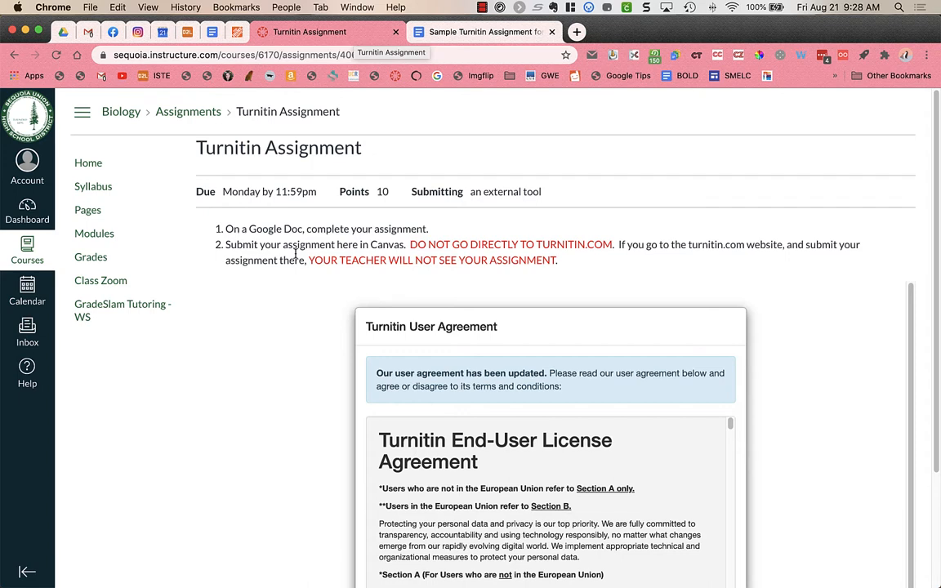
{"action": "mouse_move", "coordinate": [290, 363]}
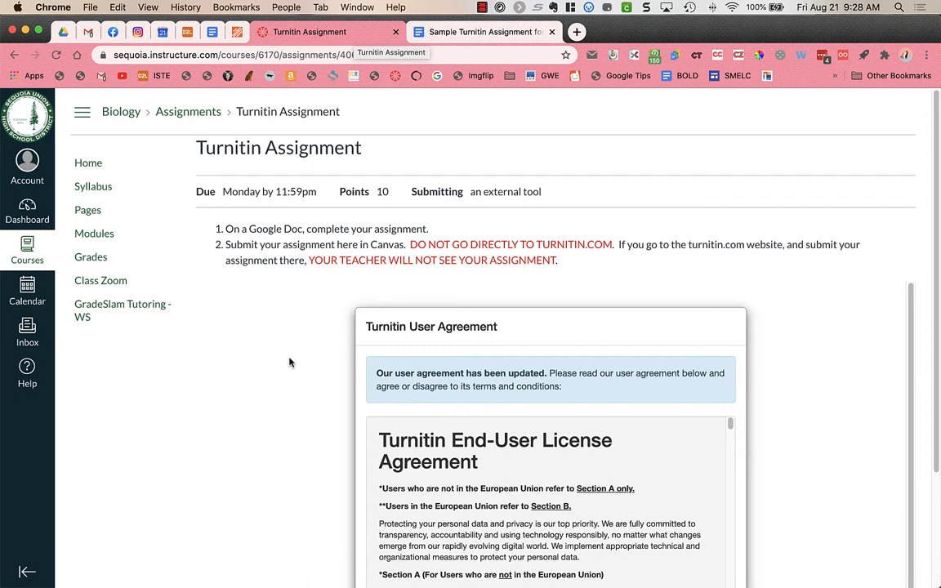
{"action": "scroll", "scroll_direction": "down", "scroll_amount": 3}
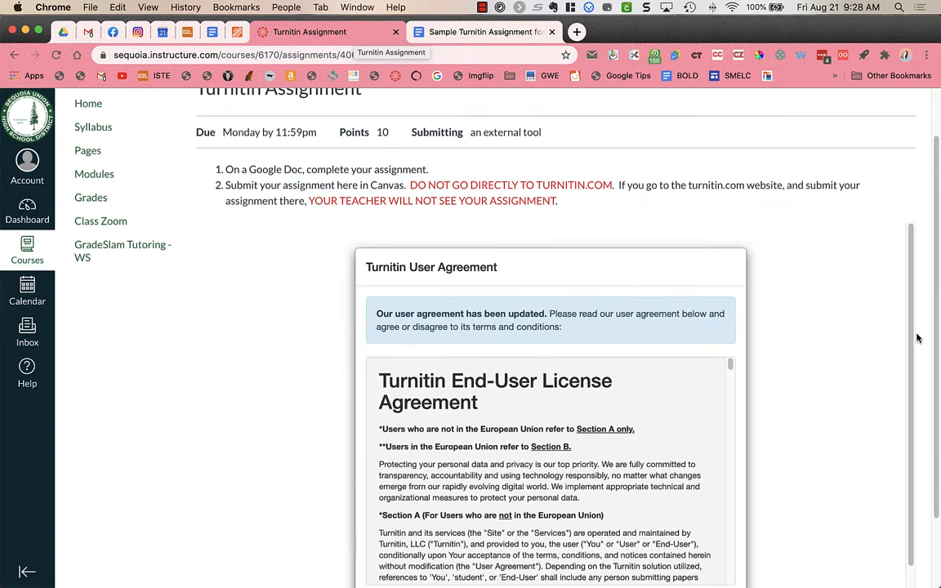
{"action": "scroll", "scroll_direction": "down", "scroll_amount": 3}
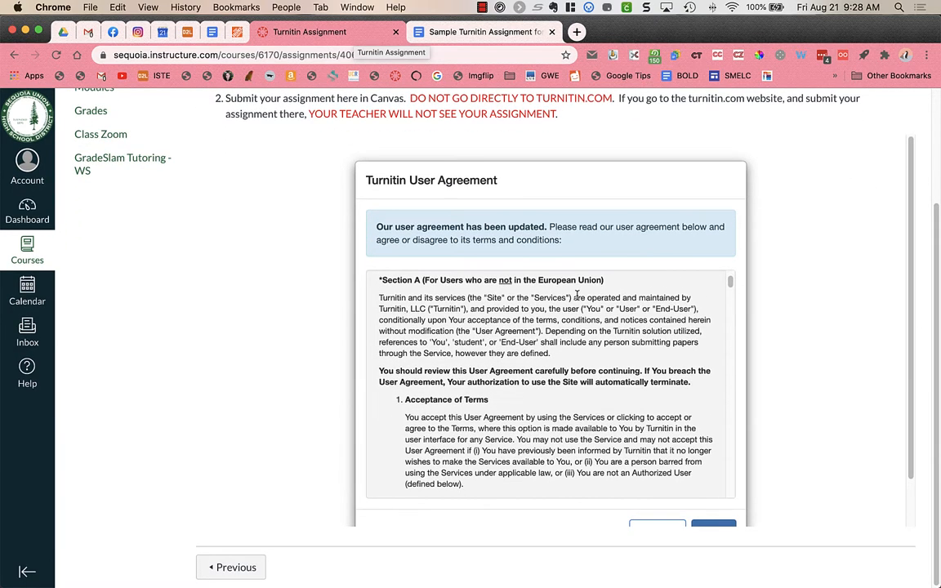
{"action": "scroll", "scroll_direction": "down", "scroll_amount": 3}
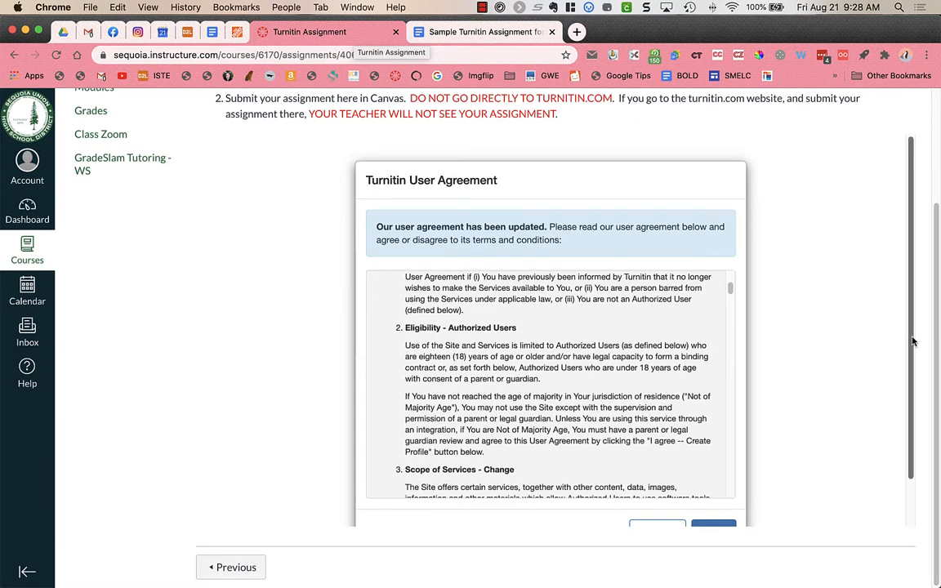
{"action": "scroll", "scroll_direction": "down", "scroll_amount": 3}
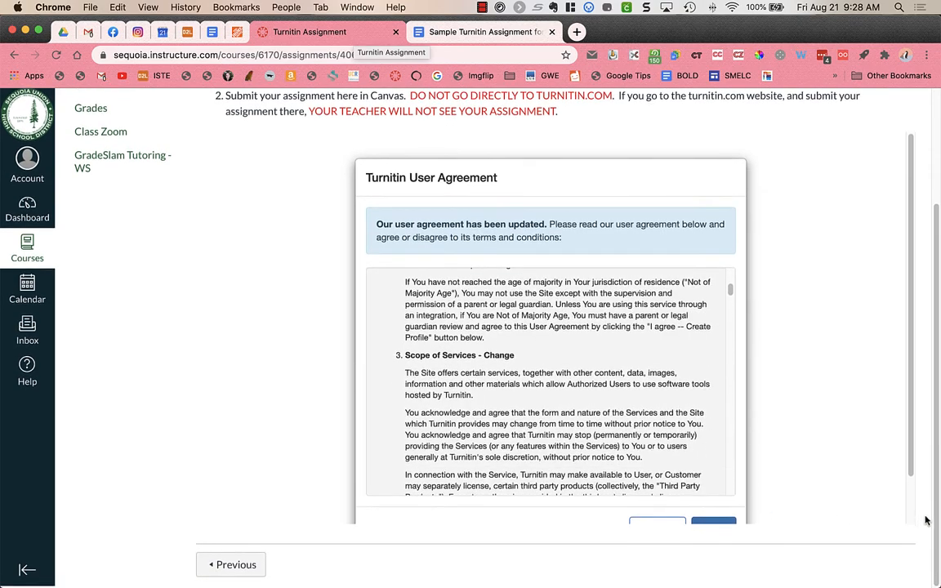
{"action": "scroll", "scroll_direction": "down", "scroll_amount": 3}
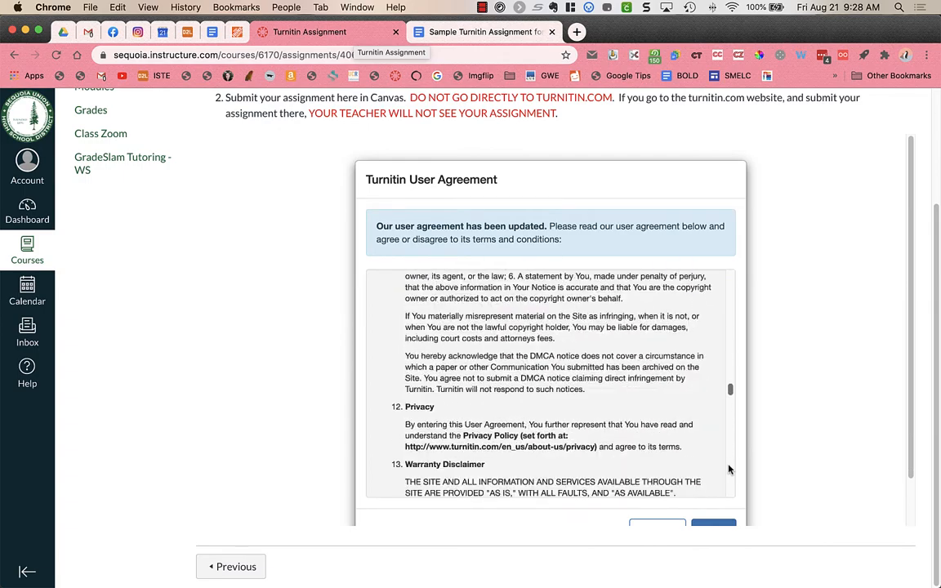
{"action": "scroll", "scroll_direction": "down", "scroll_amount": 3}
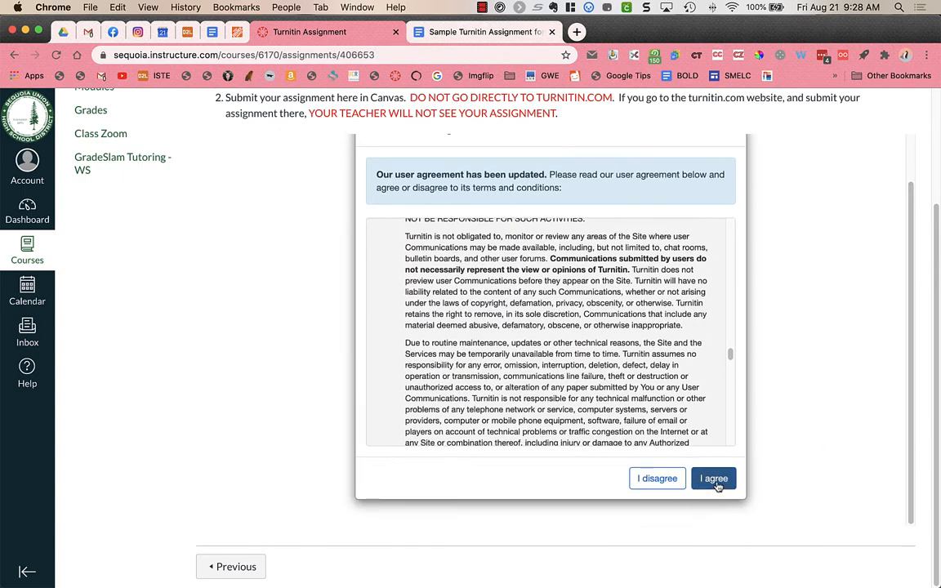
{"action": "left_click", "coordinate": [713, 478]}
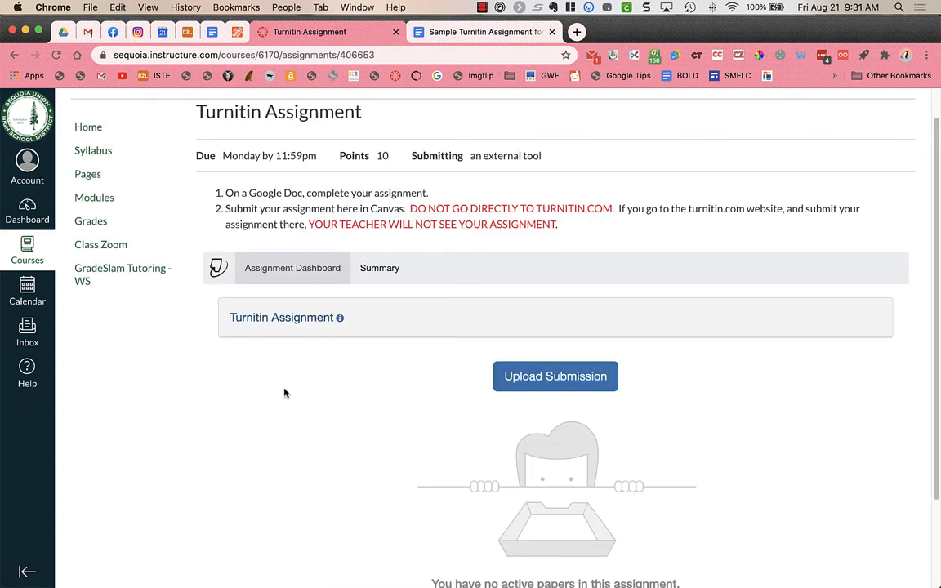
- Start a new Turnitin submission and choose the file upload option
{"action": "scroll", "scroll_direction": "down", "scroll_amount": 3}
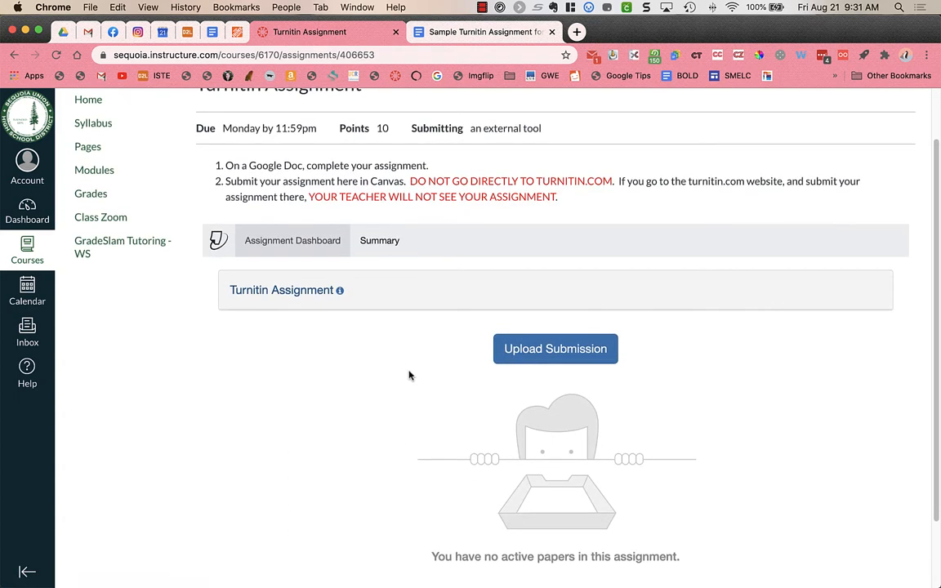
{"action": "mouse_move", "coordinate": [556, 349]}
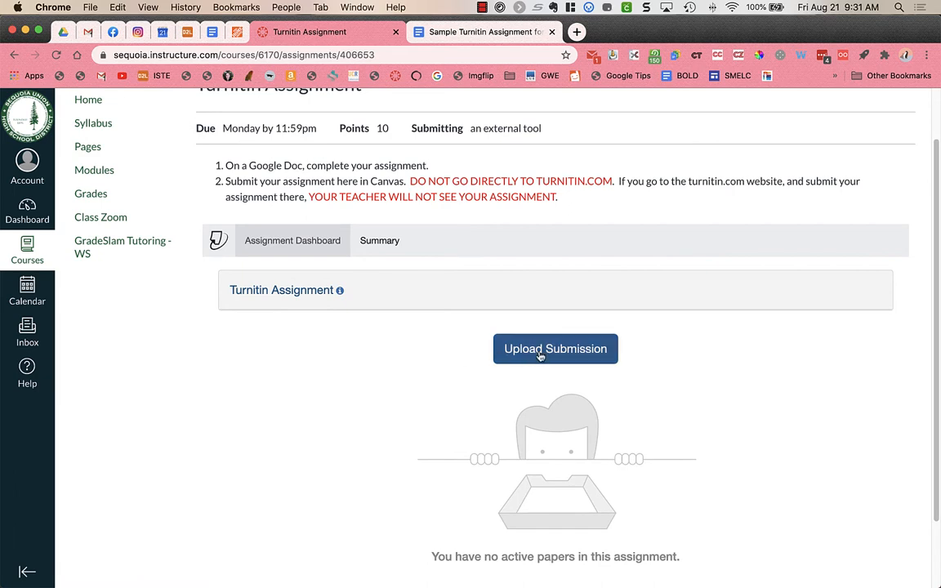
{"action": "left_click", "coordinate": [556, 349]}
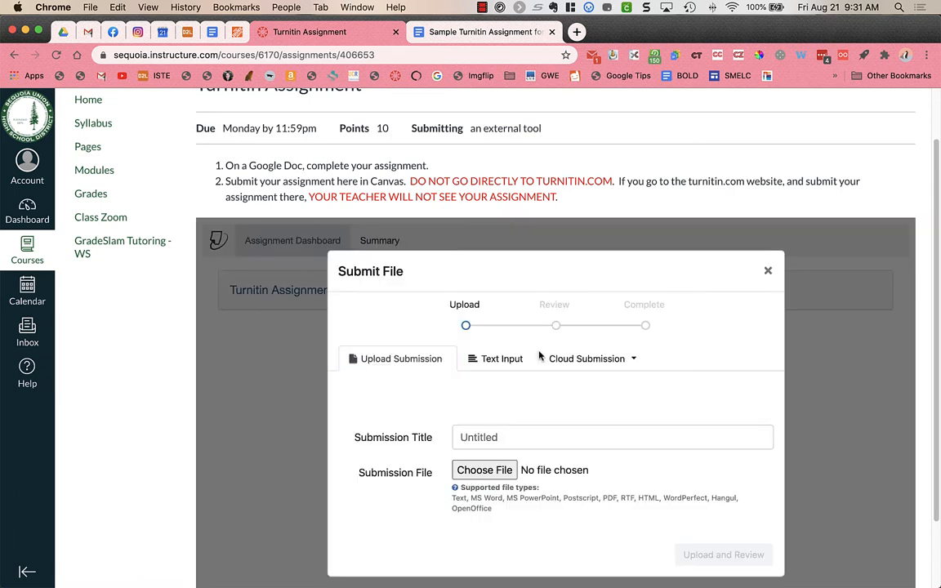
{"action": "left_click", "coordinate": [398, 359]}
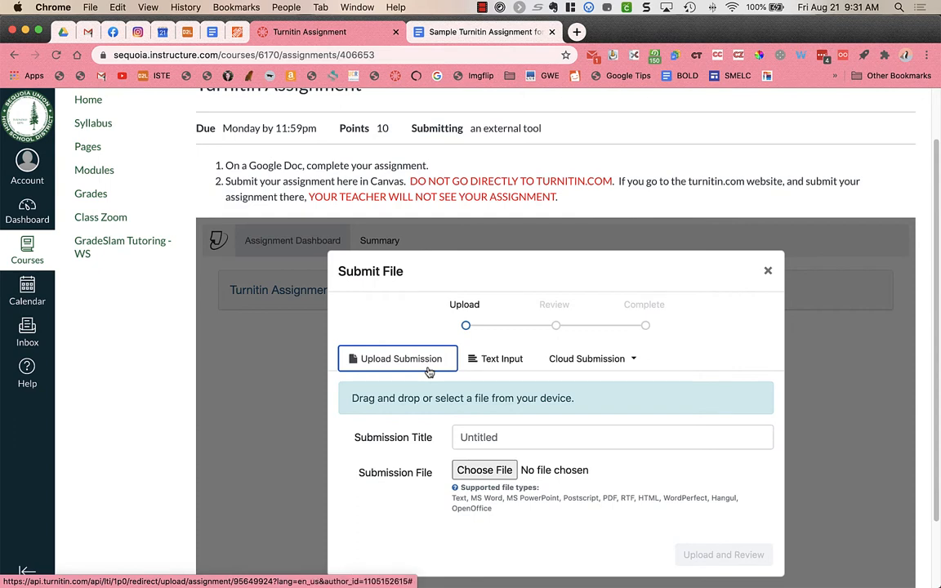
{"action": "mouse_move", "coordinate": [421, 367]}
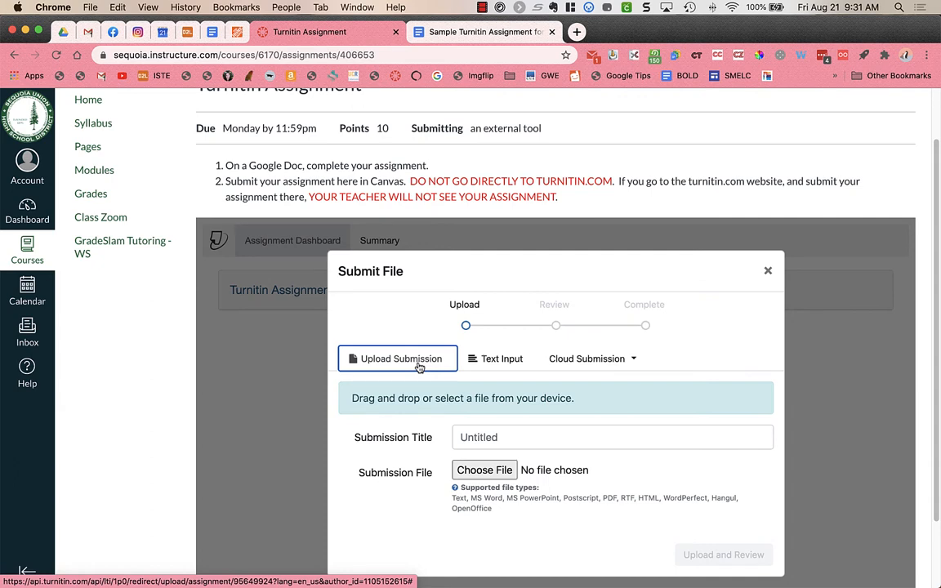
{"action": "mouse_move", "coordinate": [386, 296]}
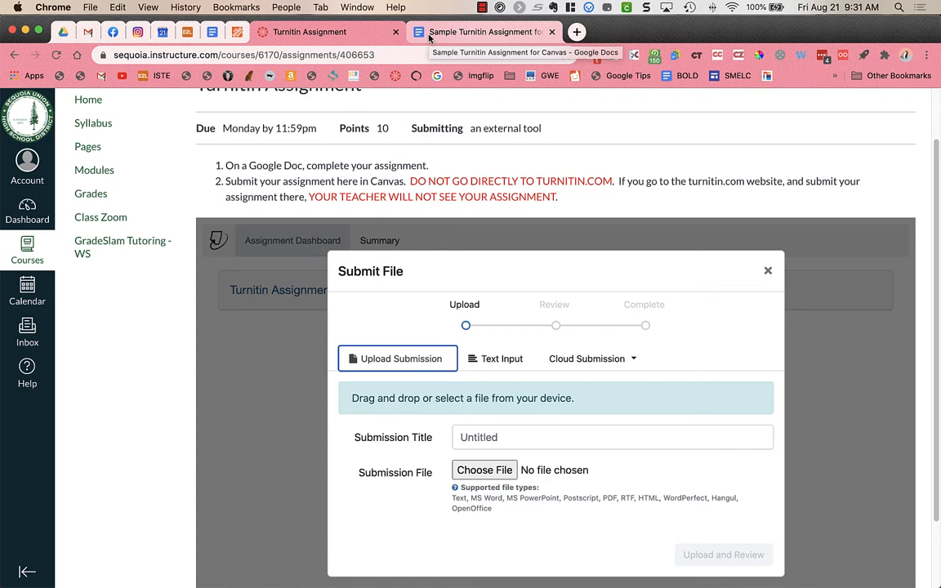
{"action": "left_click", "coordinate": [480, 32]}
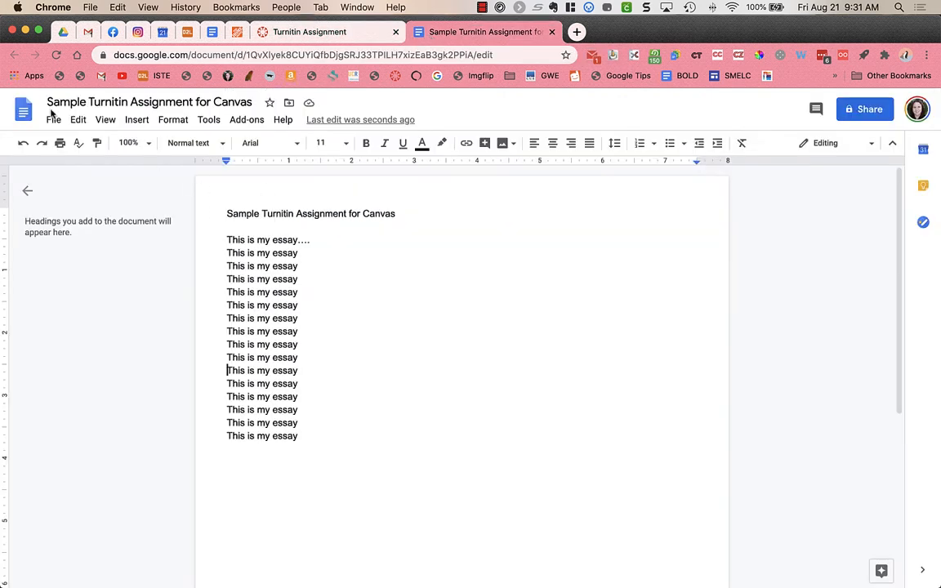
{"action": "left_click", "coordinate": [53, 119]}
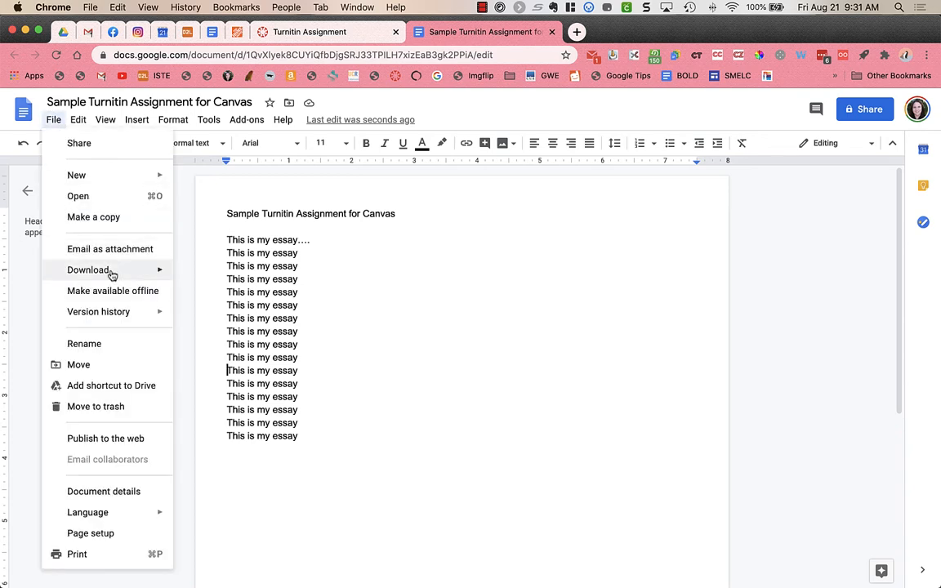
{"action": "left_click", "coordinate": [88, 270]}
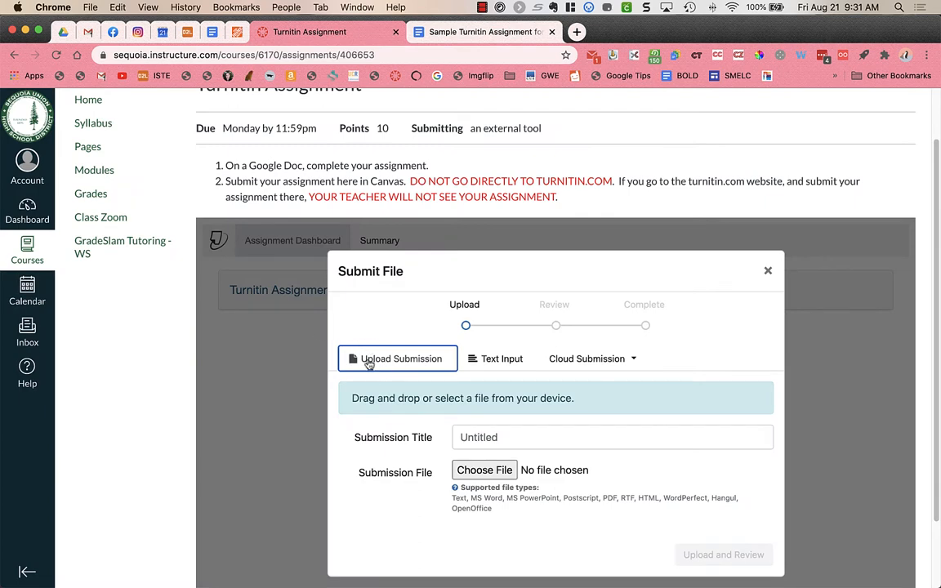
- Switch the Turnitin submission form to the text-entry option
{"action": "left_click", "coordinate": [501, 359]}
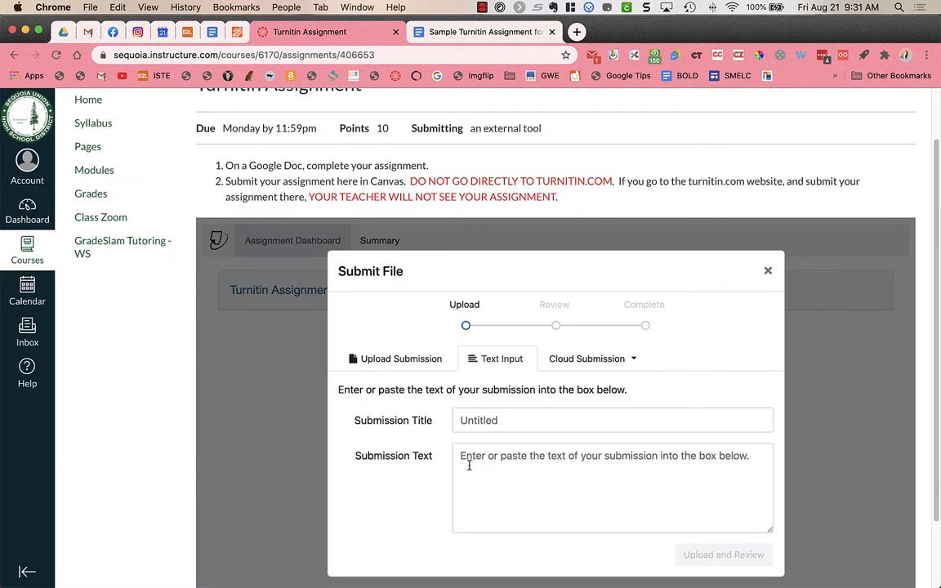
{"action": "mouse_move", "coordinate": [506, 498]}
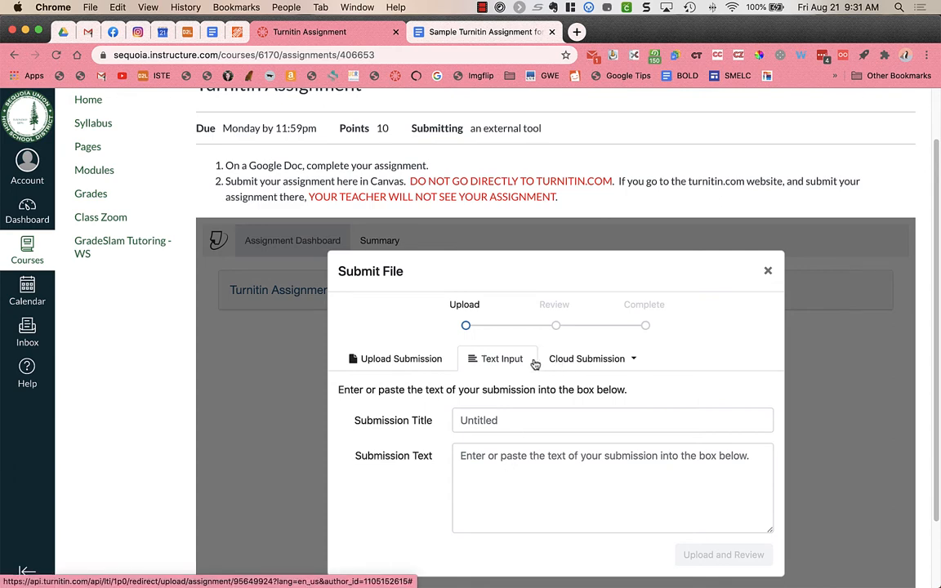
{"action": "mouse_move", "coordinate": [522, 363]}
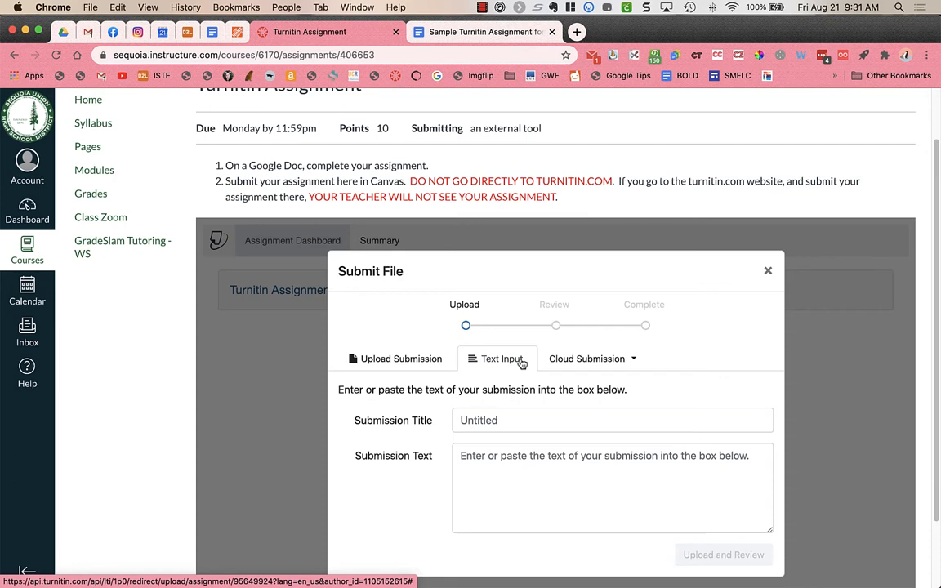
{"action": "mouse_move", "coordinate": [587, 358]}
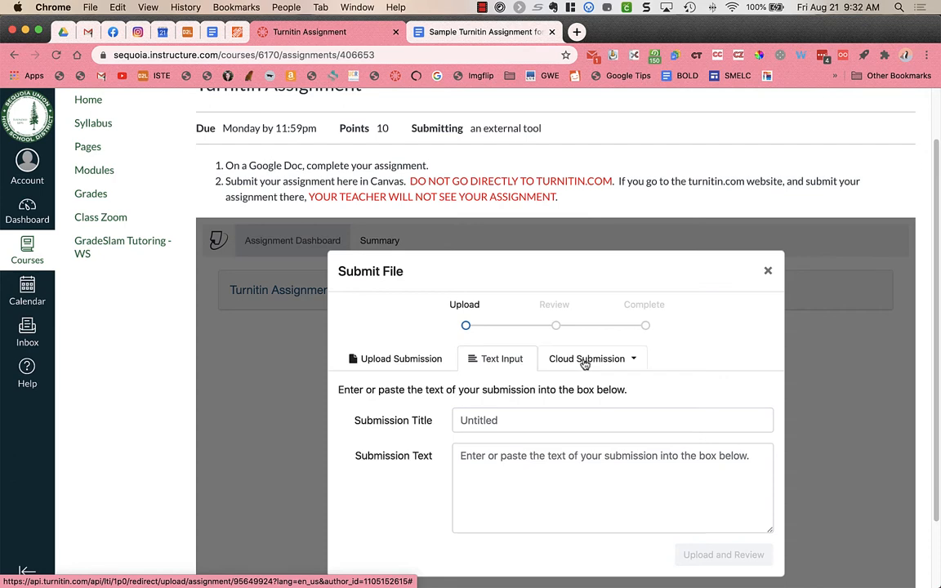
- Pick the Sample Turnitin document from Google Drive via Cloud Submission and select it
{"action": "left_click", "coordinate": [592, 359]}
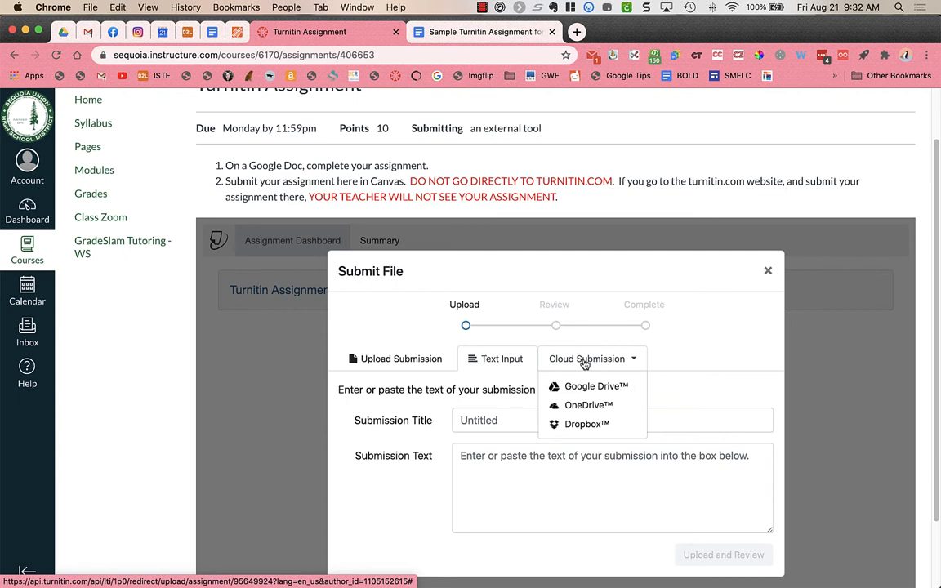
{"action": "mouse_move", "coordinate": [596, 391]}
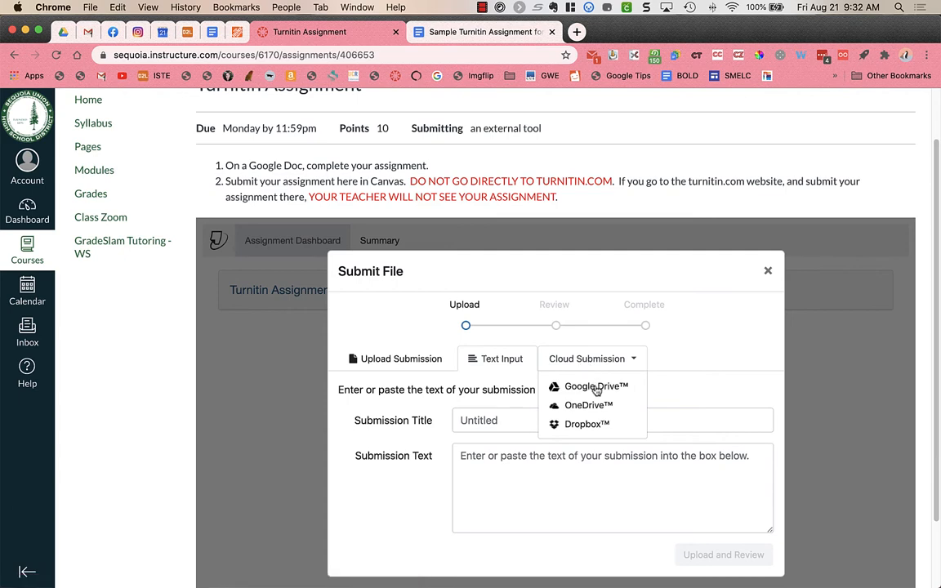
{"action": "left_click", "coordinate": [595, 386]}
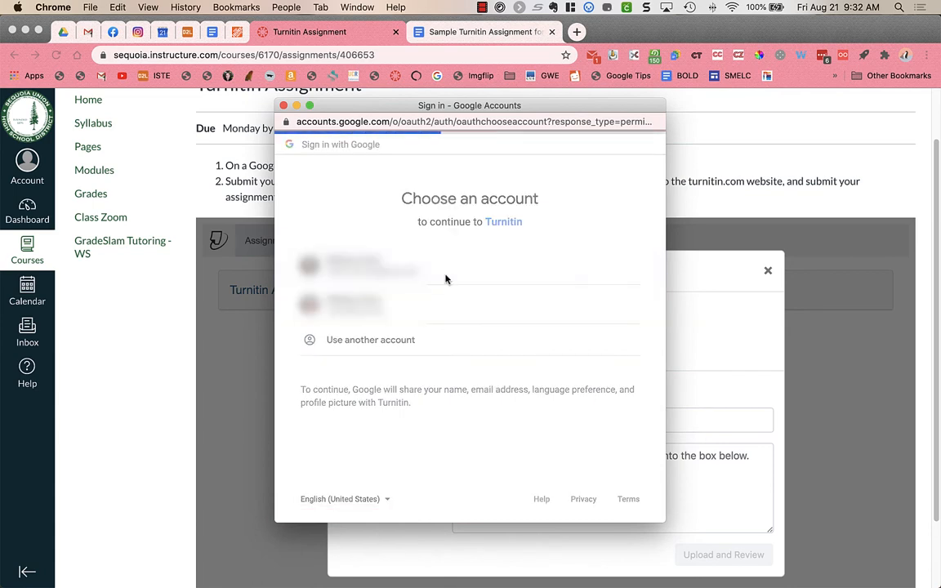
{"action": "left_click", "coordinate": [359, 266]}
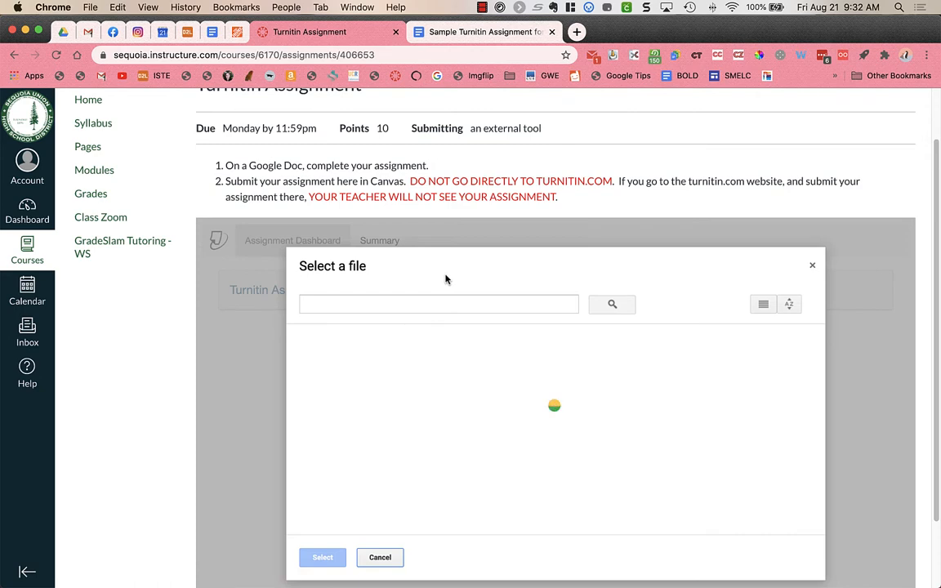
{"action": "mouse_move", "coordinate": [360, 272]}
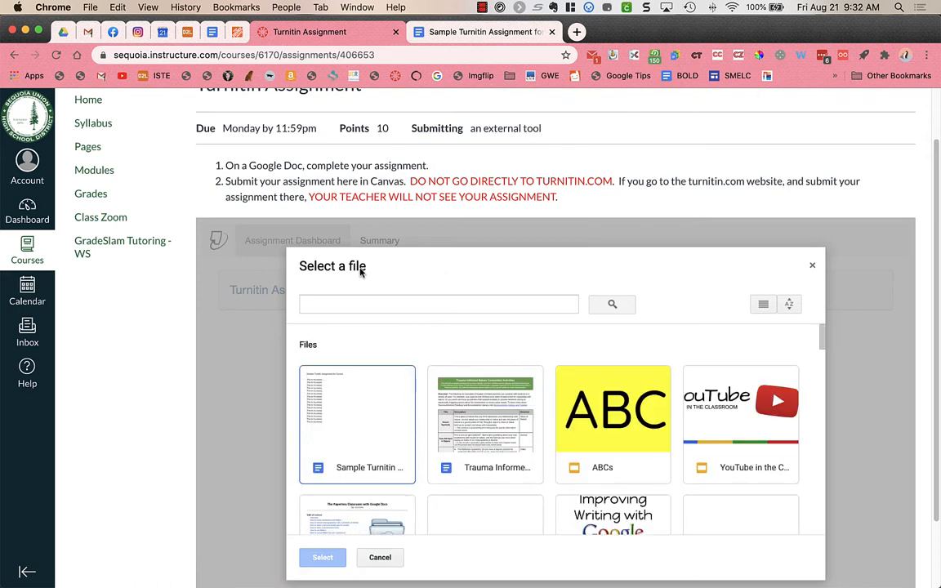
{"action": "mouse_move", "coordinate": [339, 411]}
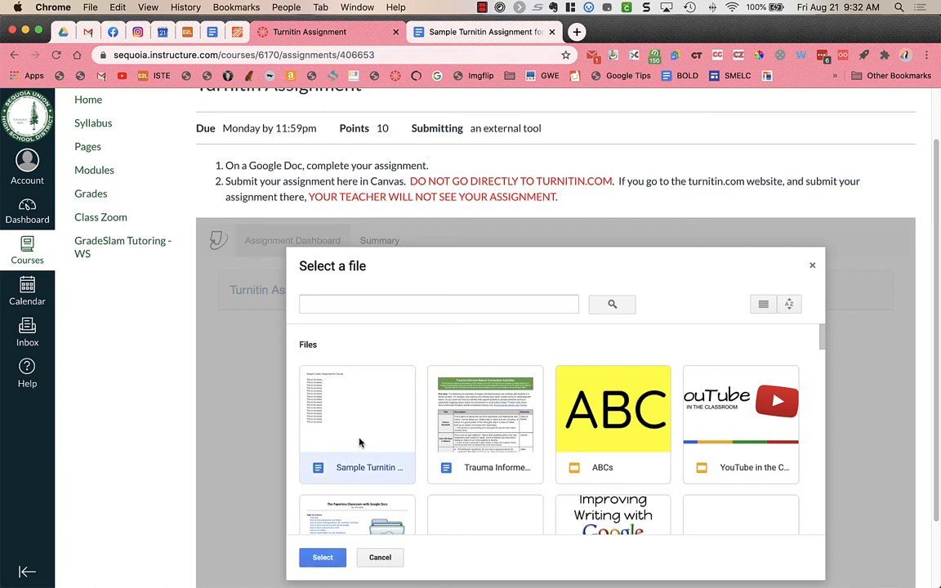
{"action": "mouse_move", "coordinate": [329, 460]}
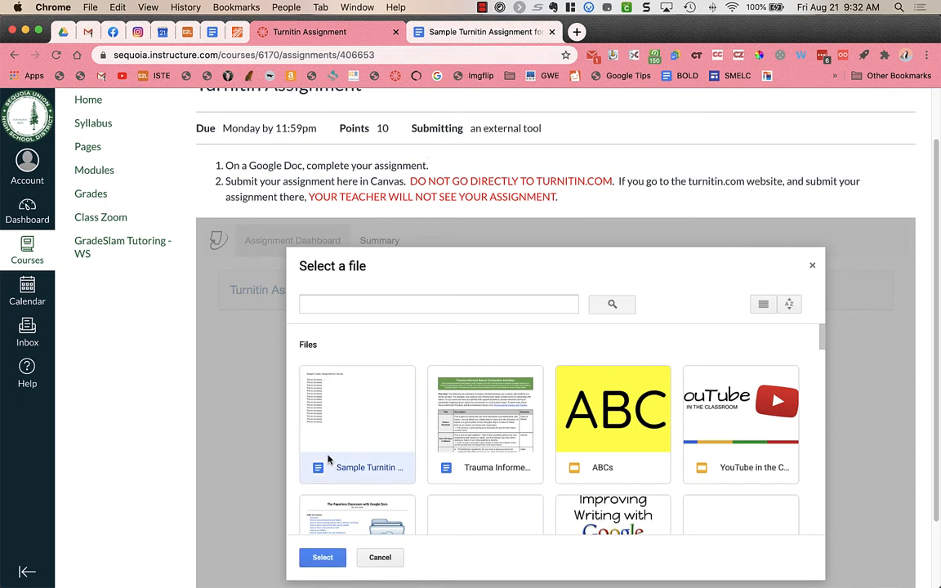
{"action": "mouse_move", "coordinate": [407, 452]}
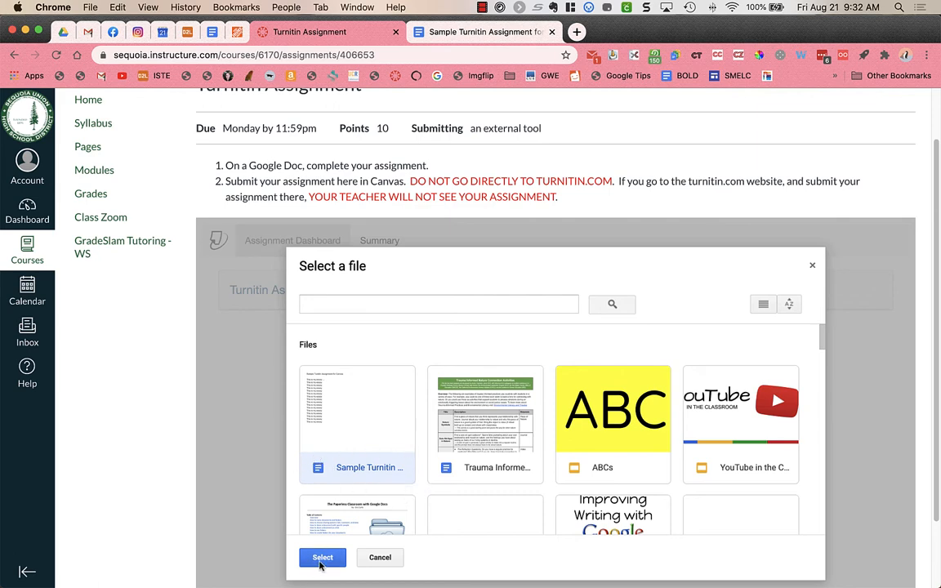
{"action": "left_click", "coordinate": [322, 557]}
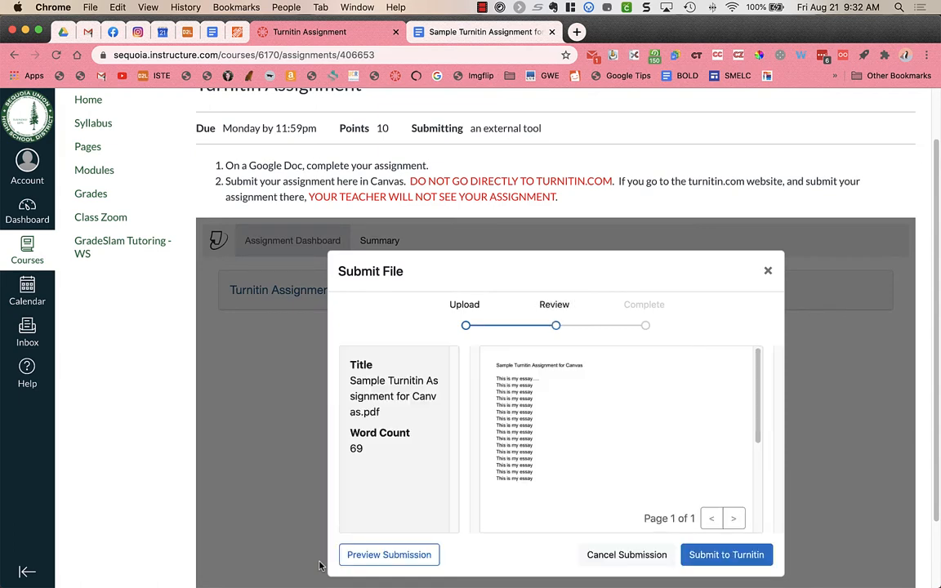
{"action": "mouse_move", "coordinate": [509, 374]}
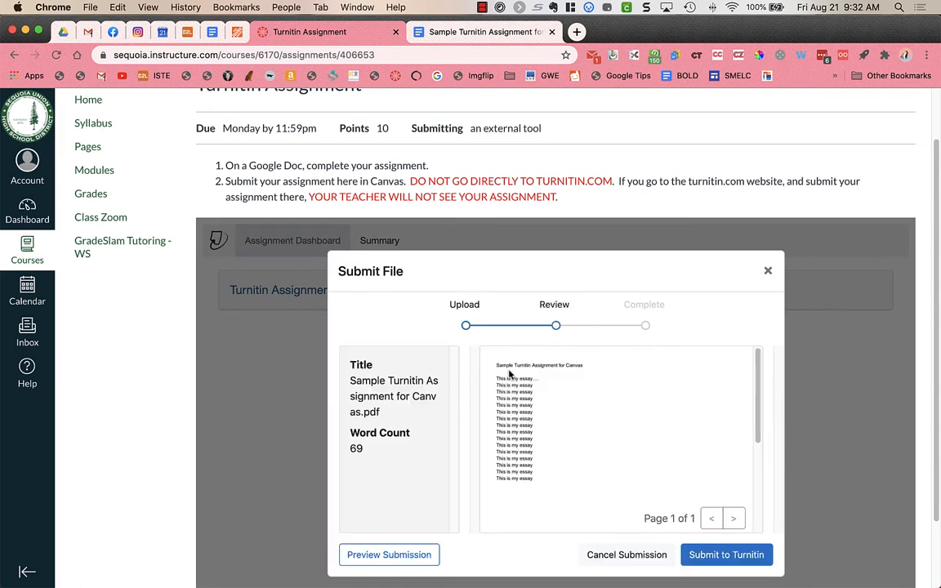
{"action": "mouse_move", "coordinate": [575, 487]}
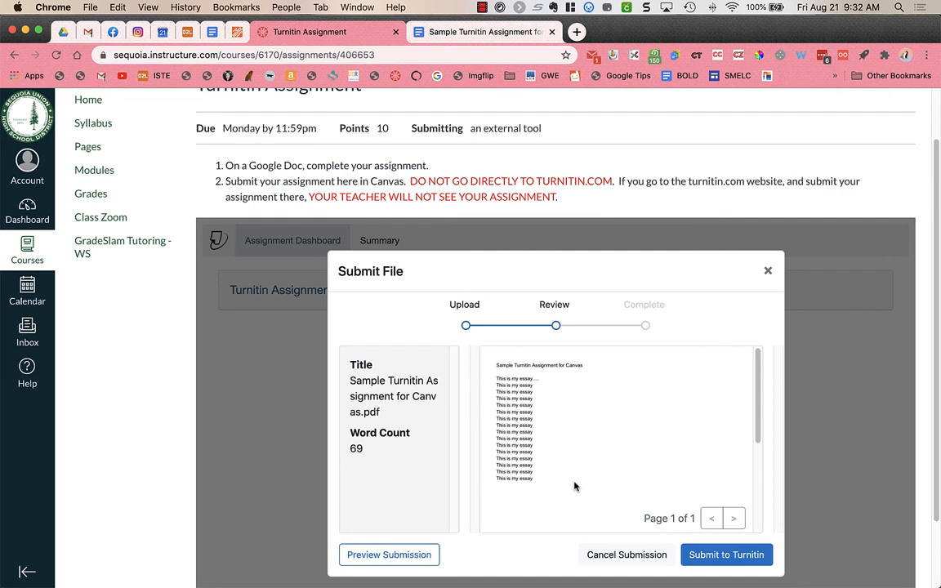
{"action": "mouse_move", "coordinate": [468, 467]}
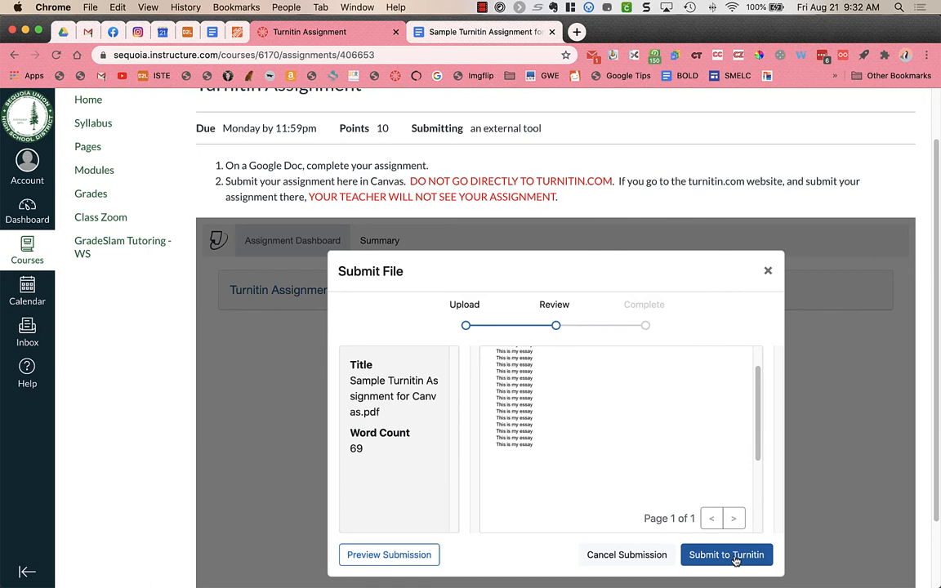
- Submit the previewed 69-word sample essay to Turnitin
{"action": "left_click", "coordinate": [726, 555]}
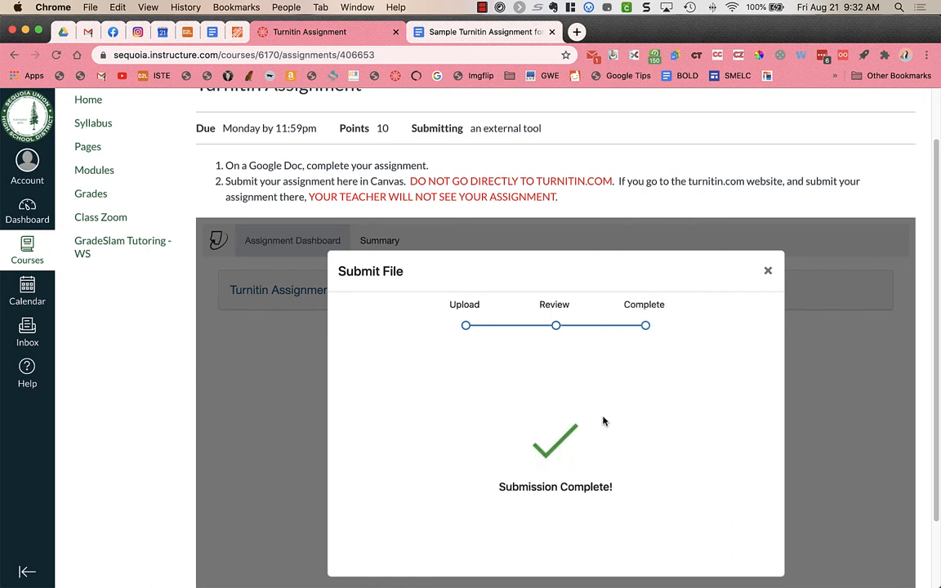
- Close the Submission Complete notice to see the uploaded essay on the dashboard
{"action": "scroll", "scroll_direction": "down", "scroll_amount": 3}
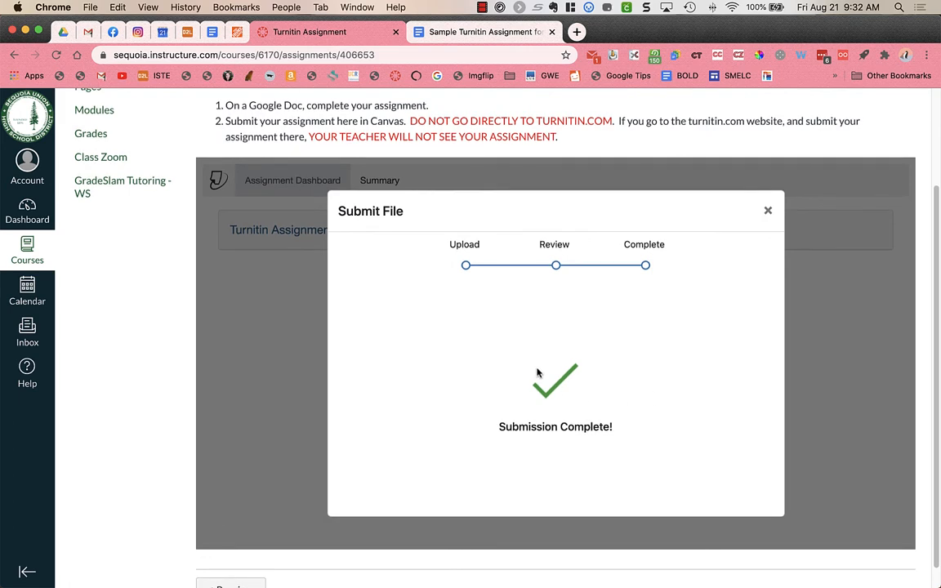
{"action": "left_click", "coordinate": [767, 211]}
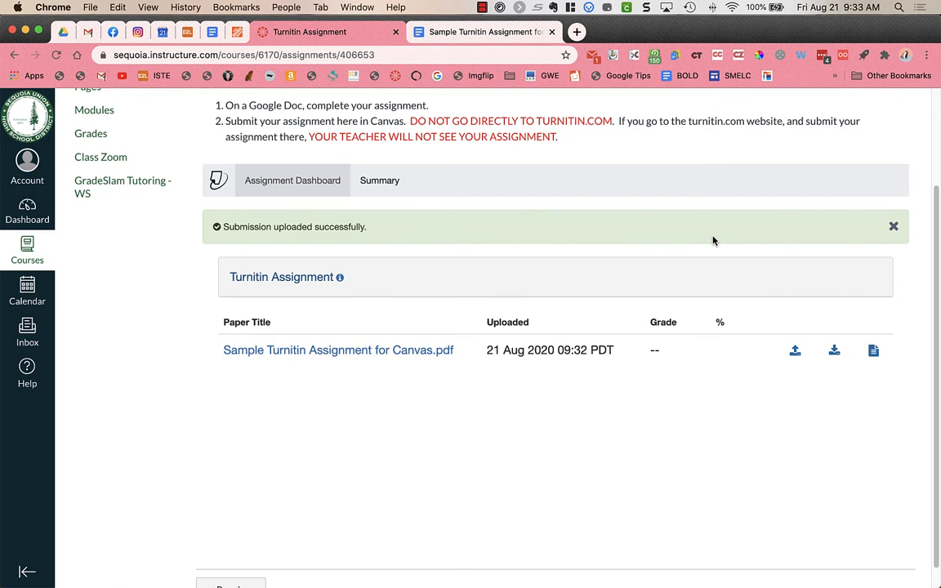
{"action": "mouse_move", "coordinate": [520, 356]}
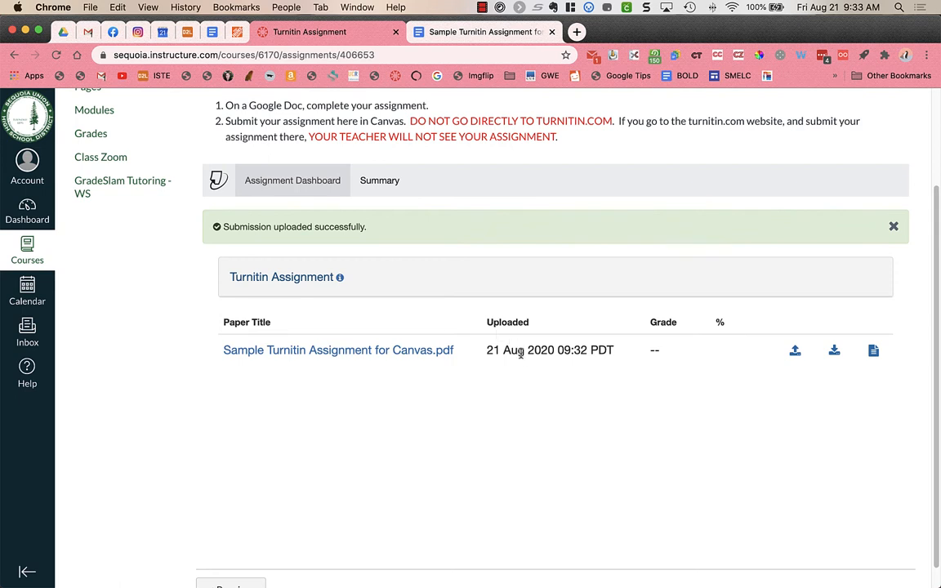
{"action": "mouse_move", "coordinate": [567, 354]}
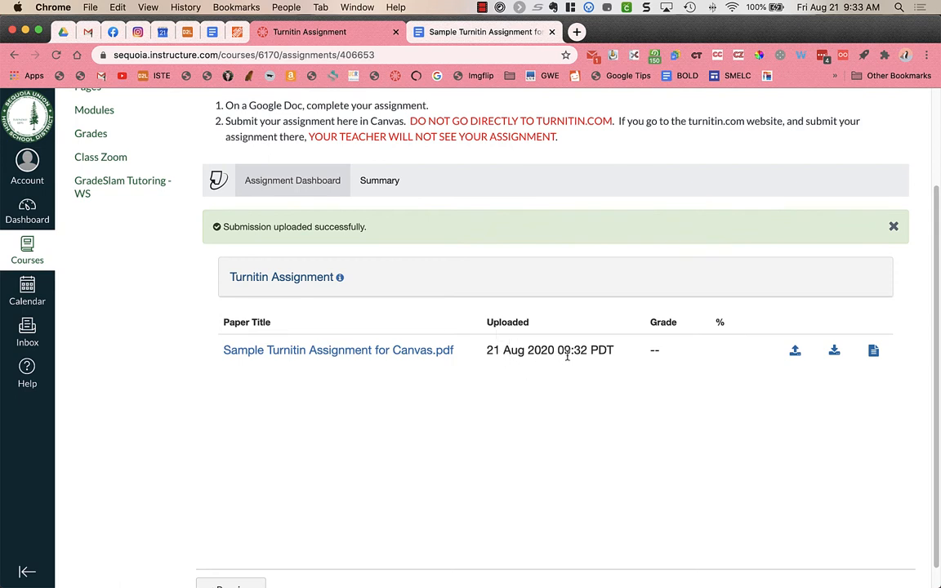
{"action": "mouse_move", "coordinate": [579, 367]}
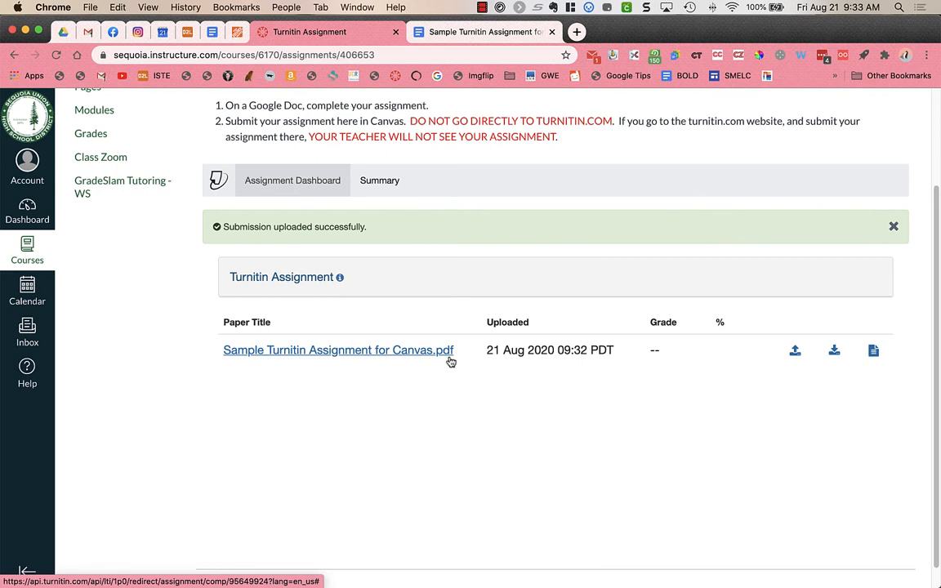
{"action": "mouse_move", "coordinate": [752, 363]}
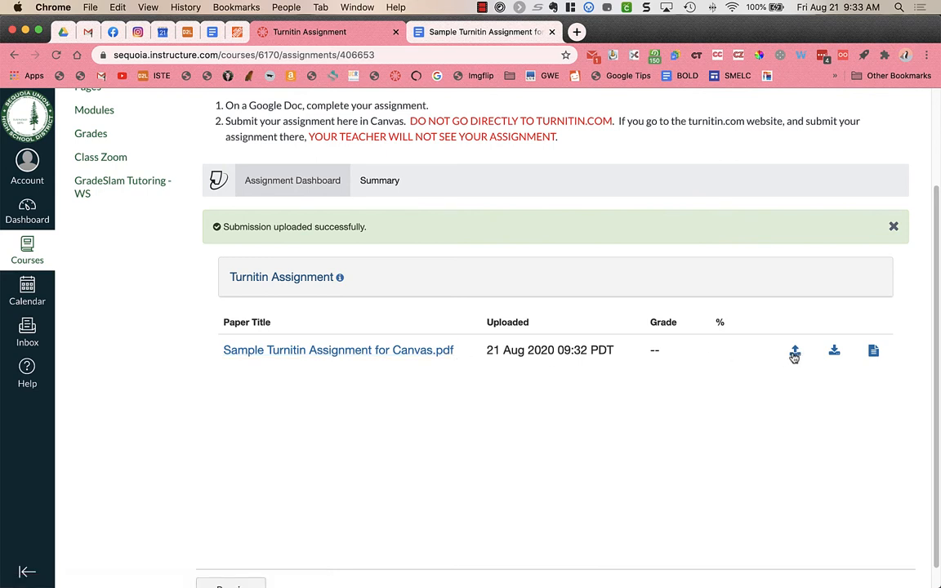
{"action": "mouse_move", "coordinate": [794, 350]}
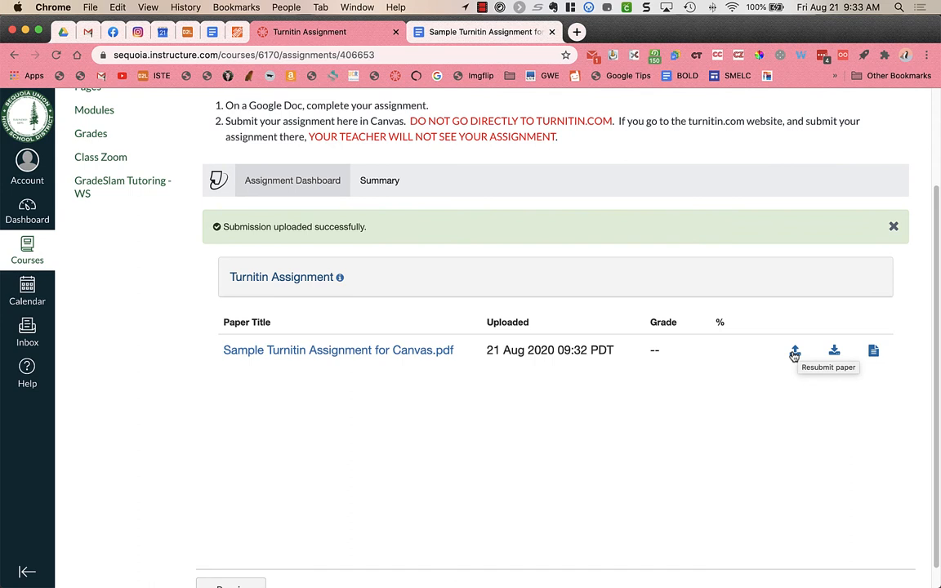
{"action": "mouse_move", "coordinate": [834, 350]}
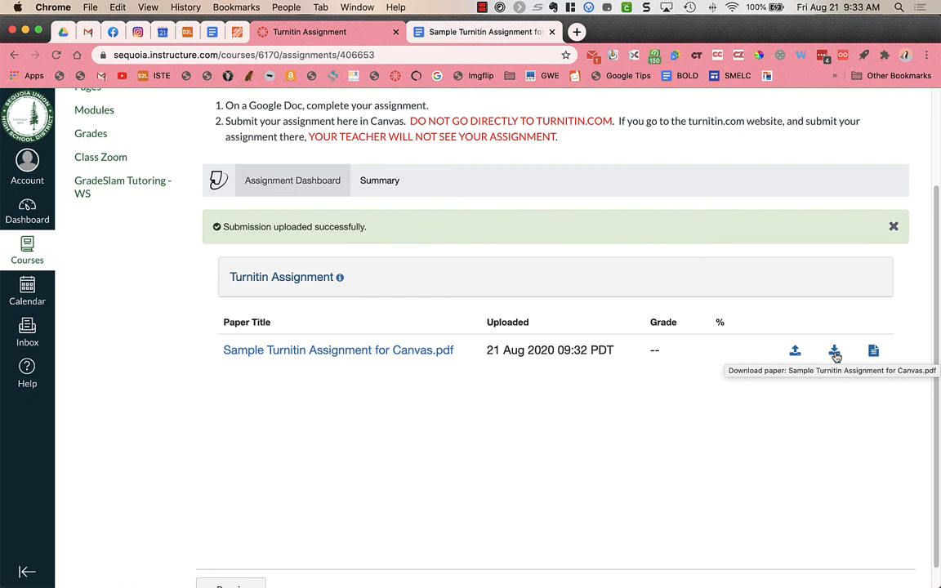
{"action": "mouse_move", "coordinate": [873, 351]}
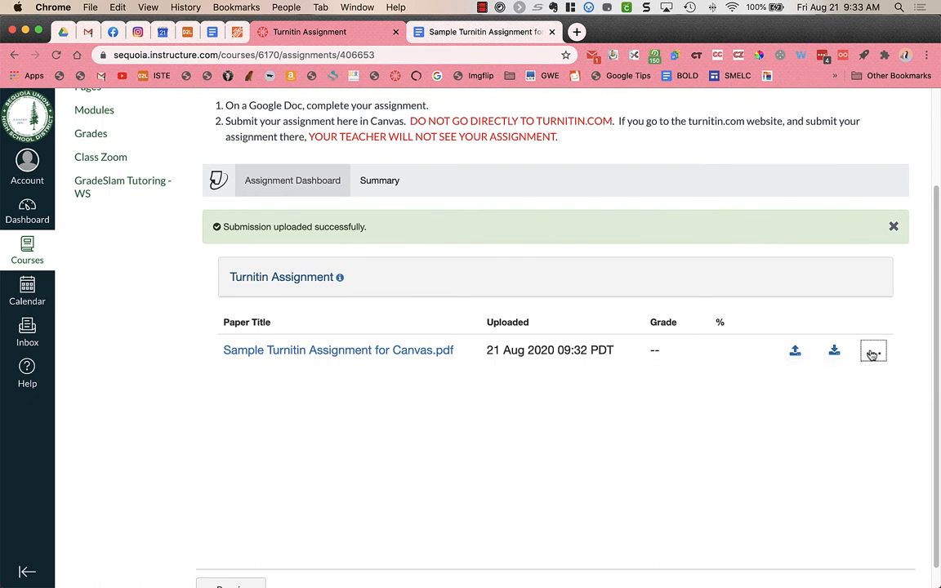
{"action": "mouse_move", "coordinate": [726, 452]}
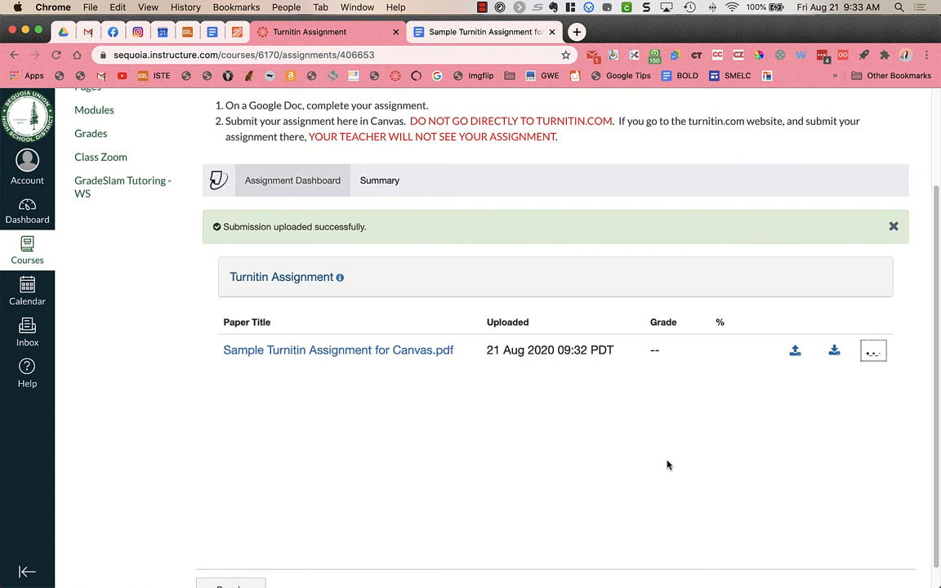
- Download the digital receipt PDF from the sample essay's dashboard row
{"action": "left_click", "coordinate": [872, 349]}
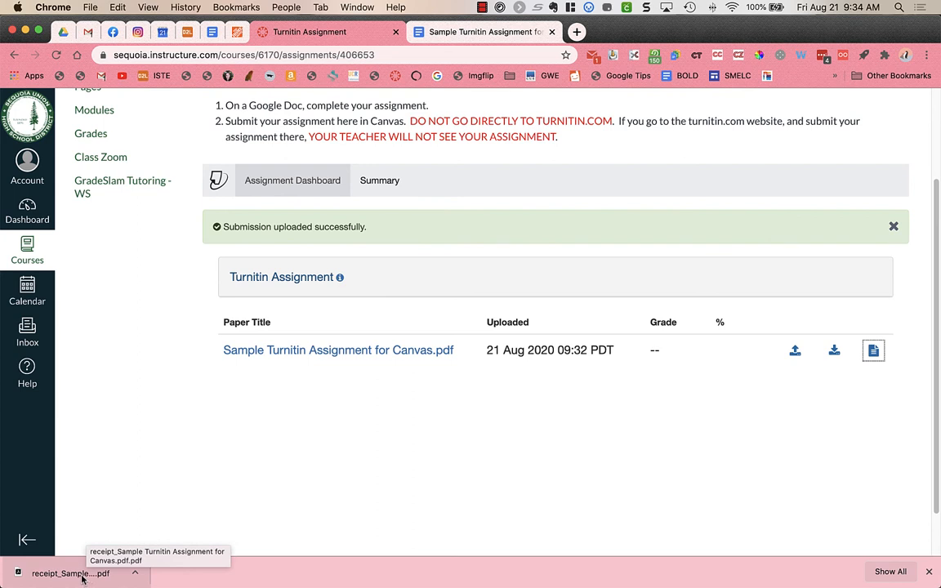
- Open the downloaded Turnitin receipt in Chrome and scroll through its submission details
{"action": "left_click", "coordinate": [70, 574]}
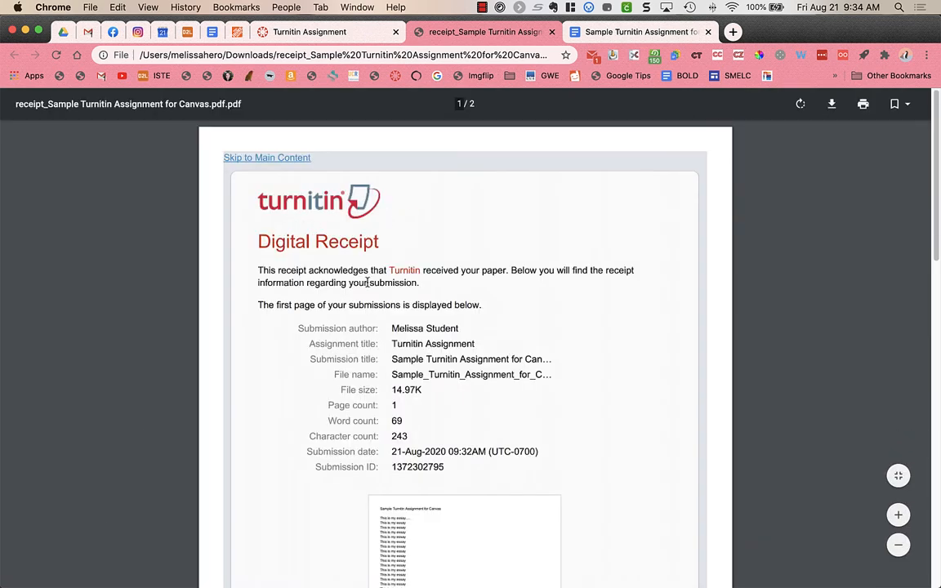
{"action": "scroll", "scroll_direction": "down", "scroll_amount": 3}
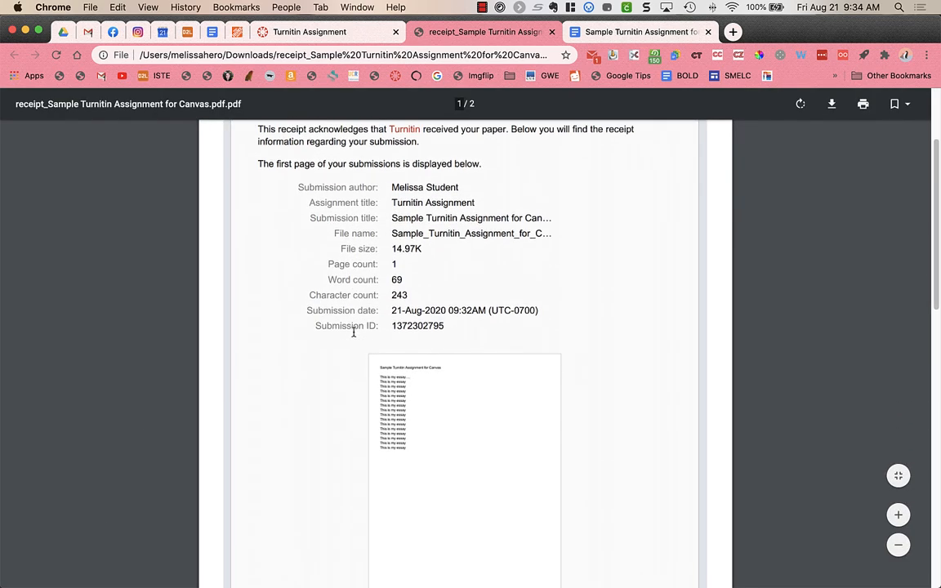
{"action": "scroll", "scroll_direction": "down", "scroll_amount": 3}
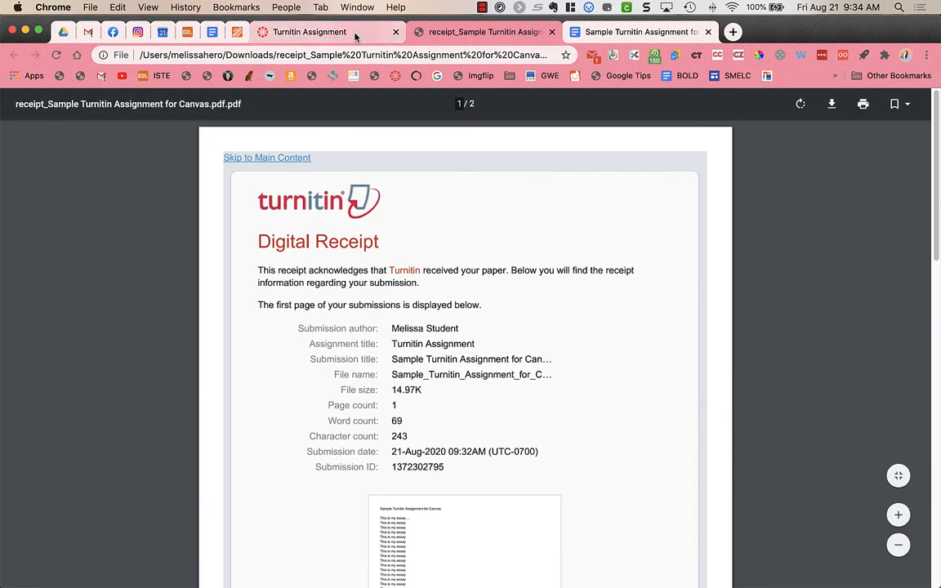
- Switch back to the Turnitin Assignment tab showing the uploaded essay
{"action": "left_click", "coordinate": [309, 31]}
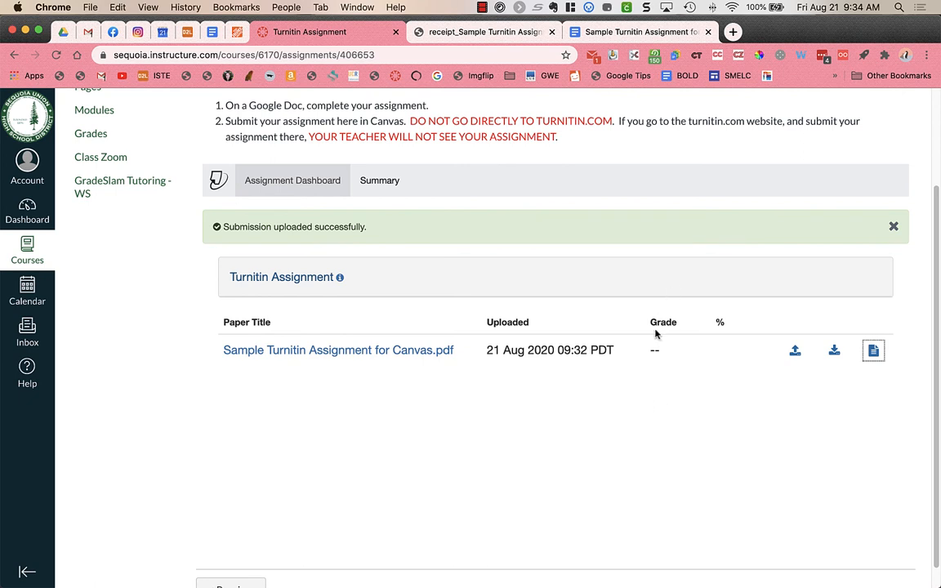
{"action": "mouse_move", "coordinate": [728, 344]}
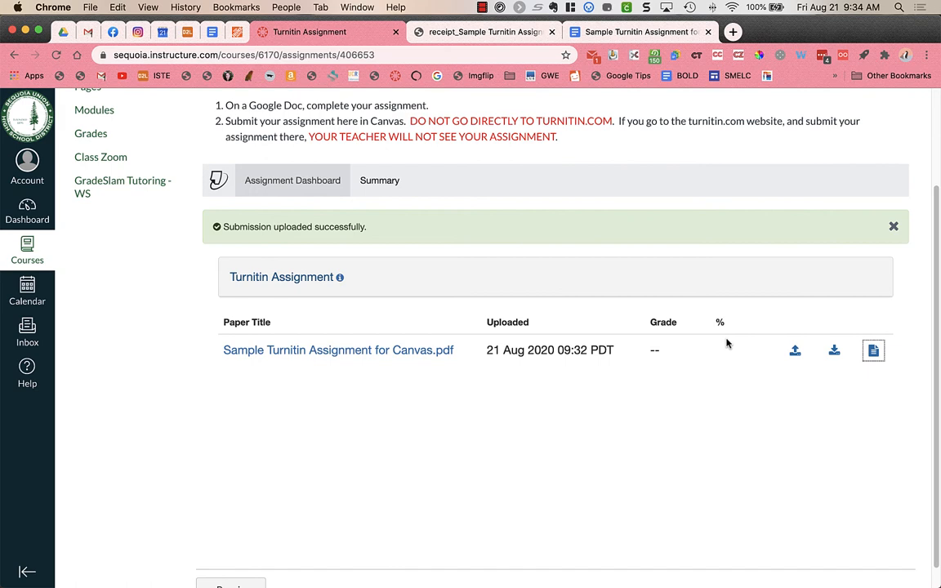
{"action": "mouse_move", "coordinate": [379, 180]}
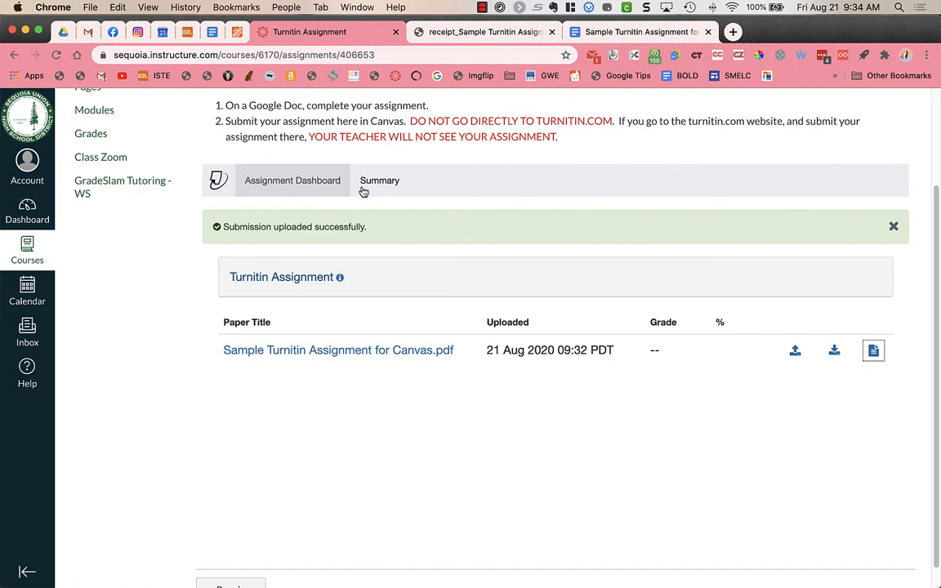
- Review the Summary tab settings, then return to the dashboard showing 0% similarity
{"action": "left_click", "coordinate": [379, 181]}
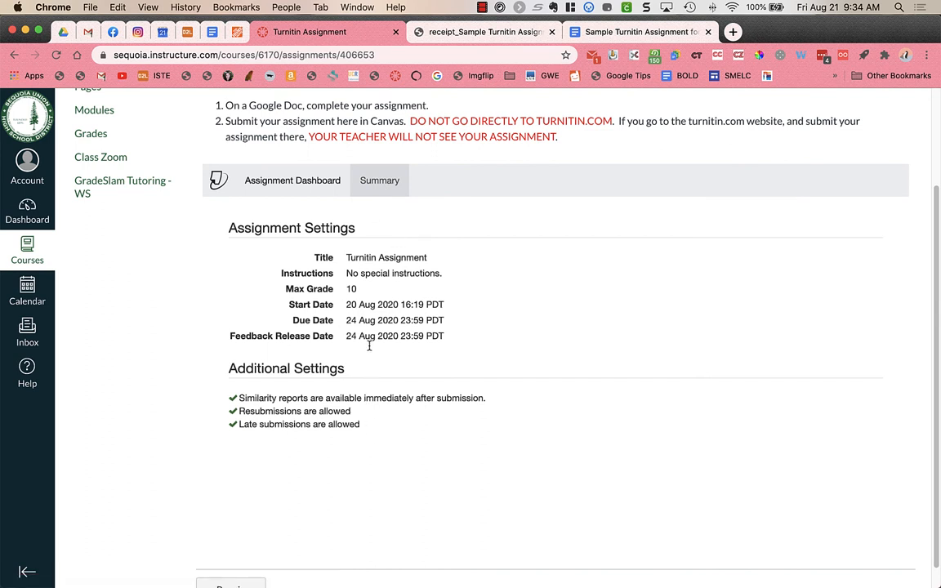
{"action": "mouse_move", "coordinate": [349, 412]}
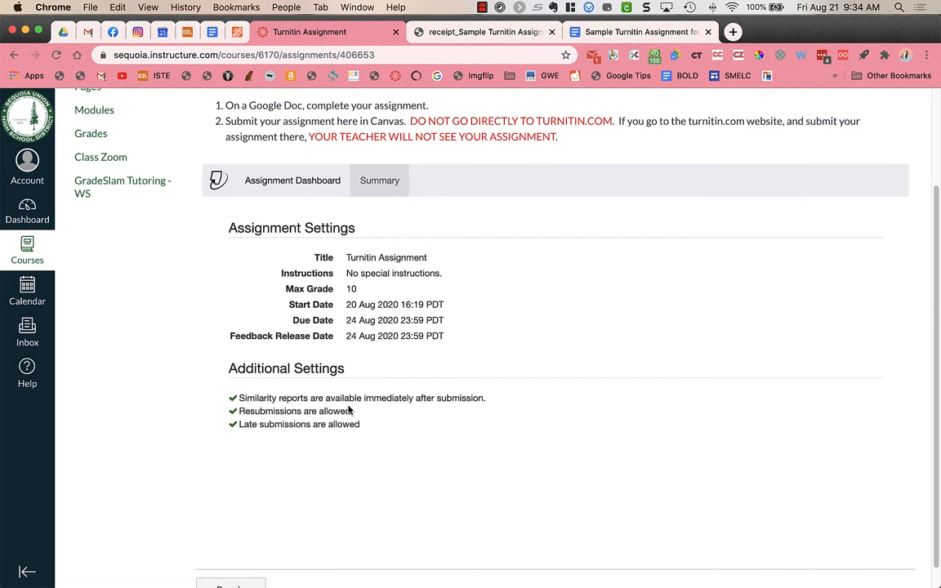
{"action": "mouse_move", "coordinate": [321, 444]}
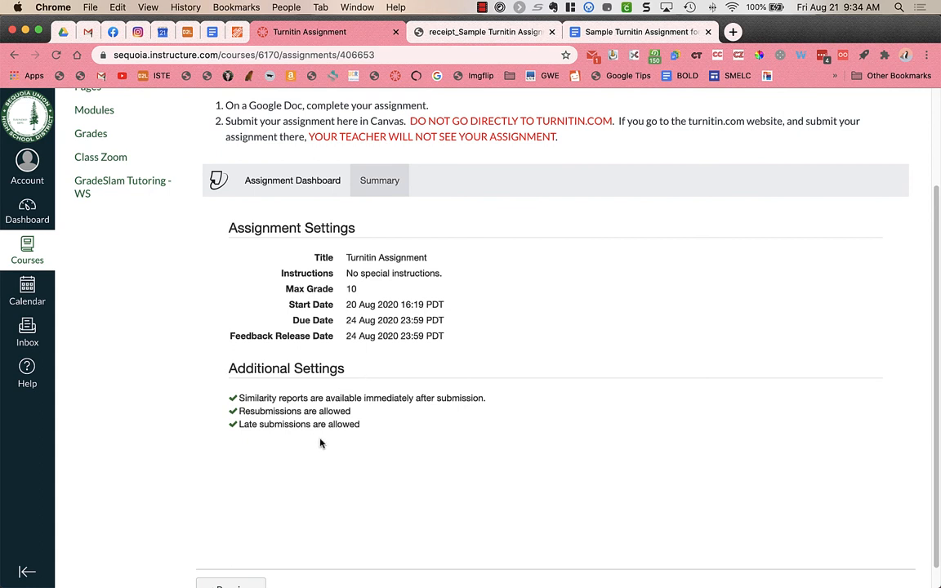
{"action": "mouse_move", "coordinate": [256, 462]}
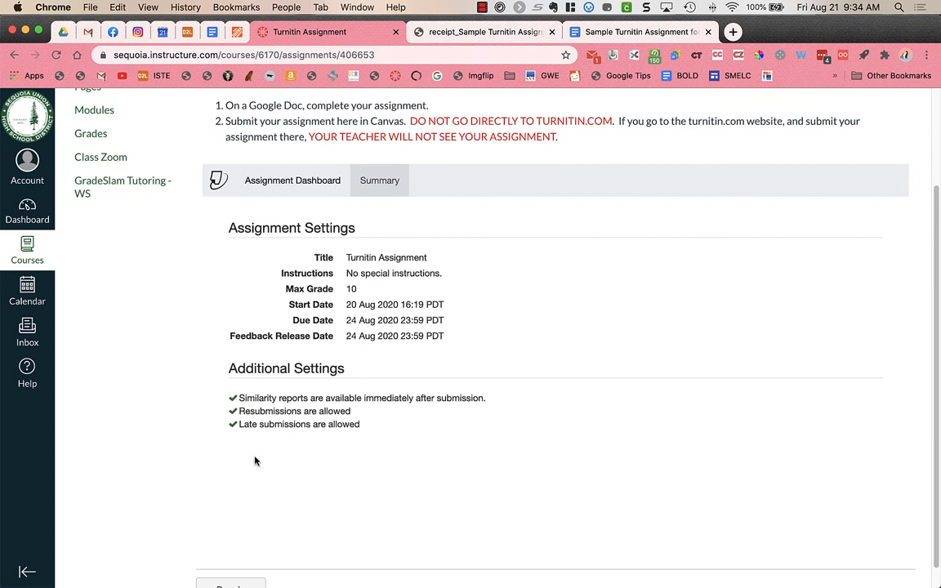
{"action": "mouse_move", "coordinate": [349, 416]}
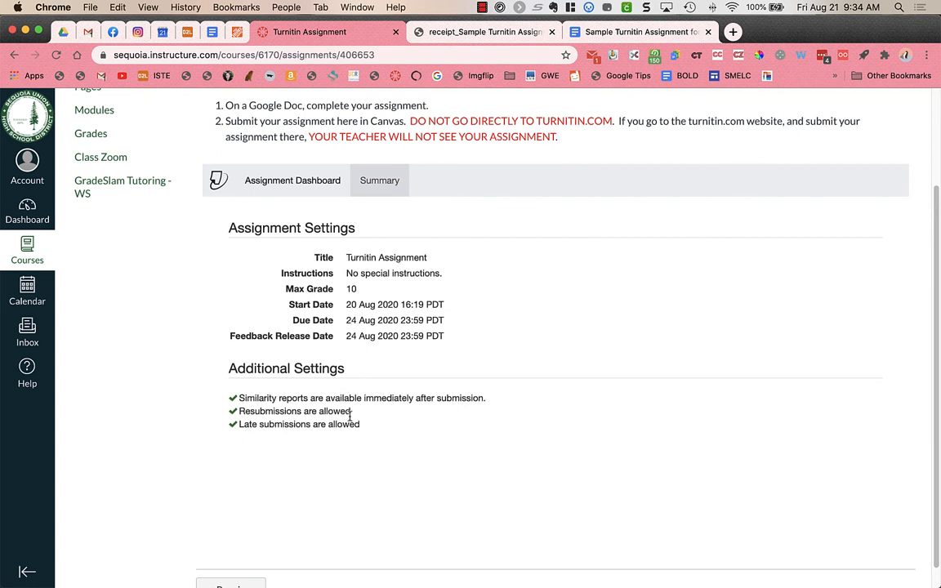
{"action": "mouse_move", "coordinate": [360, 437]}
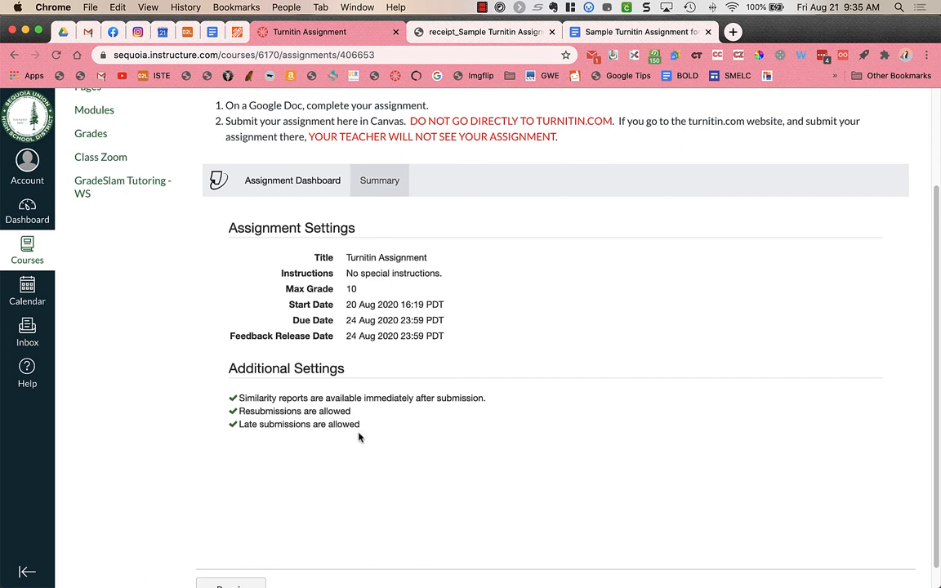
{"action": "mouse_move", "coordinate": [311, 397]}
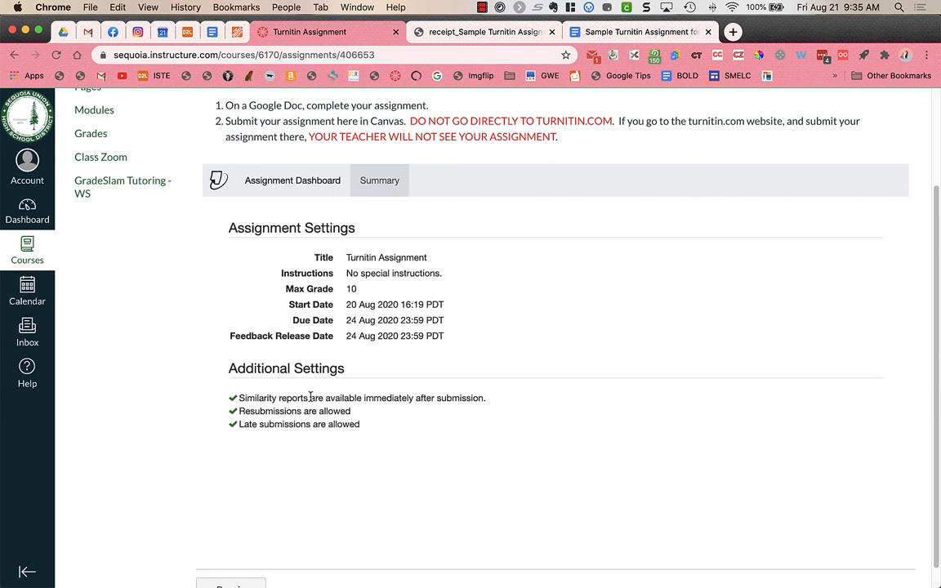
{"action": "mouse_move", "coordinate": [270, 196]}
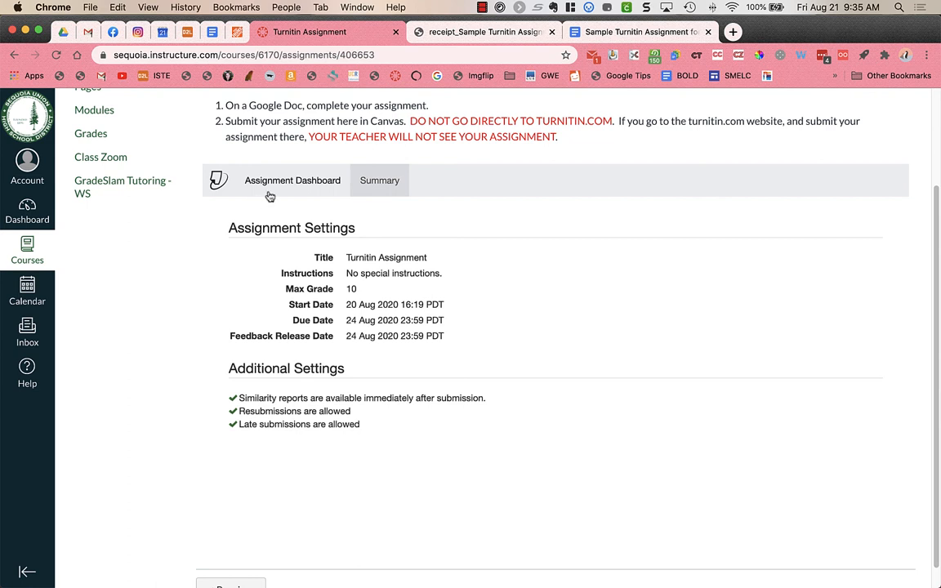
{"action": "left_click", "coordinate": [292, 180]}
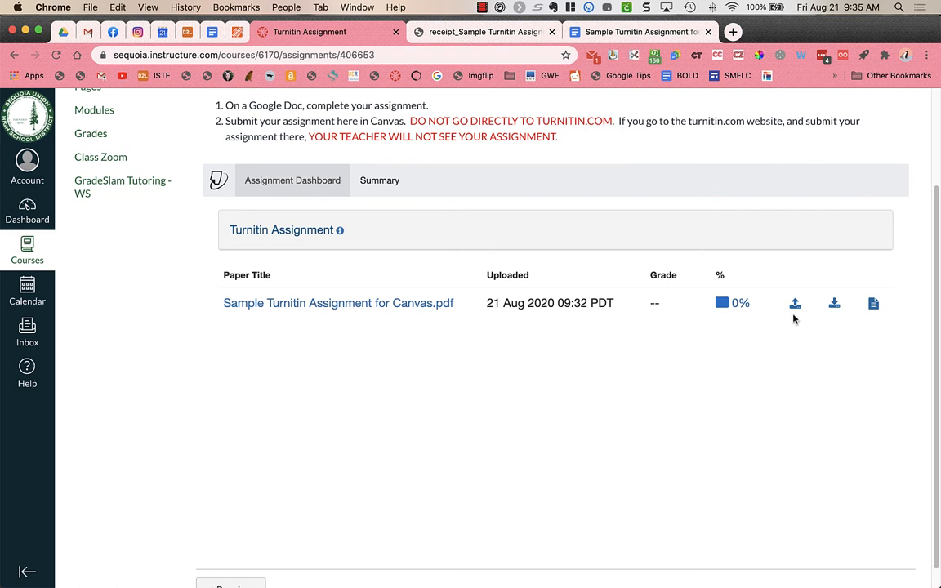
{"action": "mouse_move", "coordinate": [735, 303]}
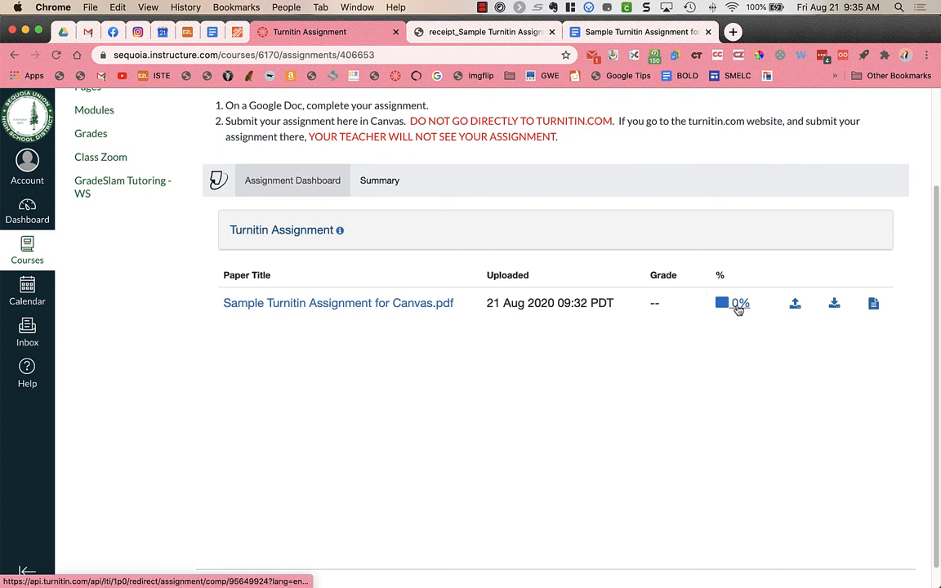
{"action": "mouse_move", "coordinate": [738, 304]}
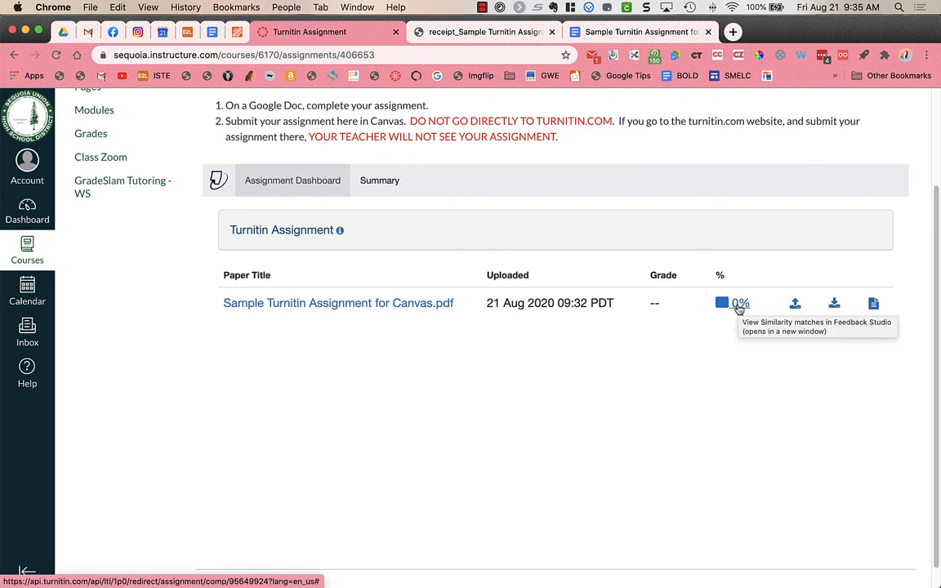